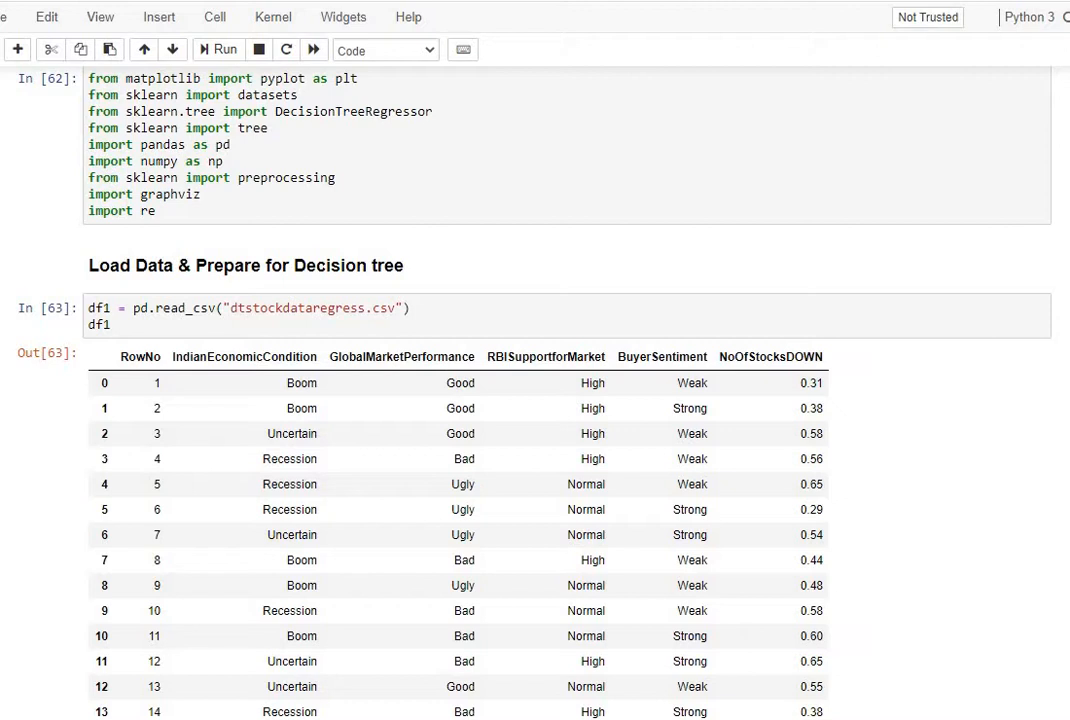
mouse_move(177, 194)
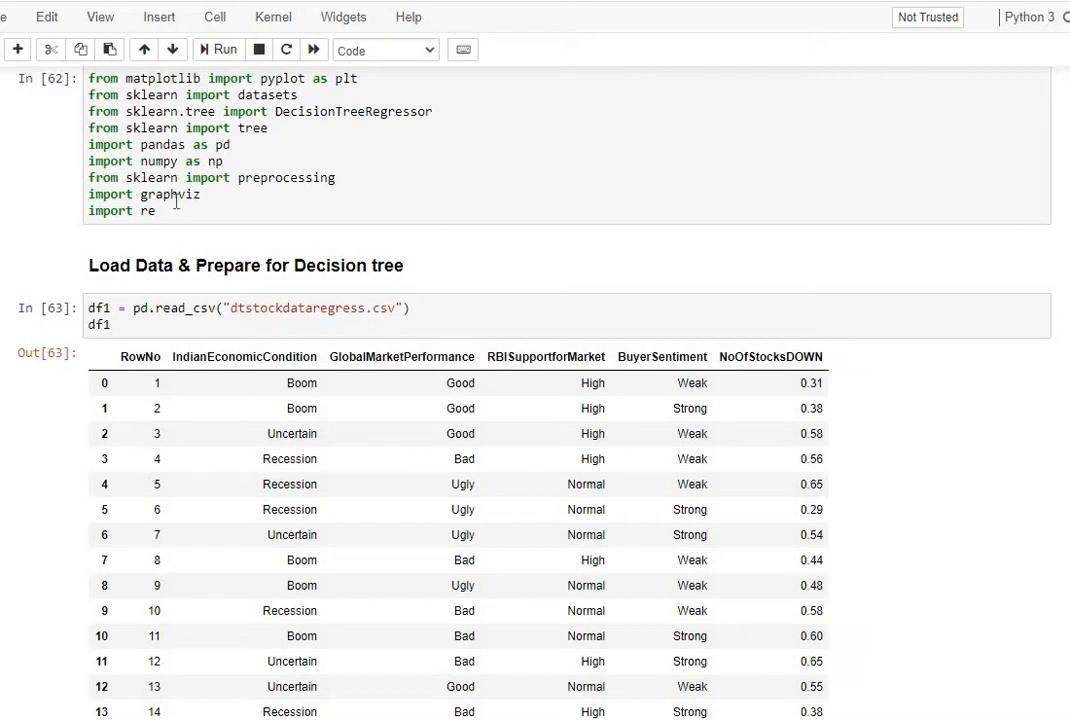
mouse_move(289, 184)
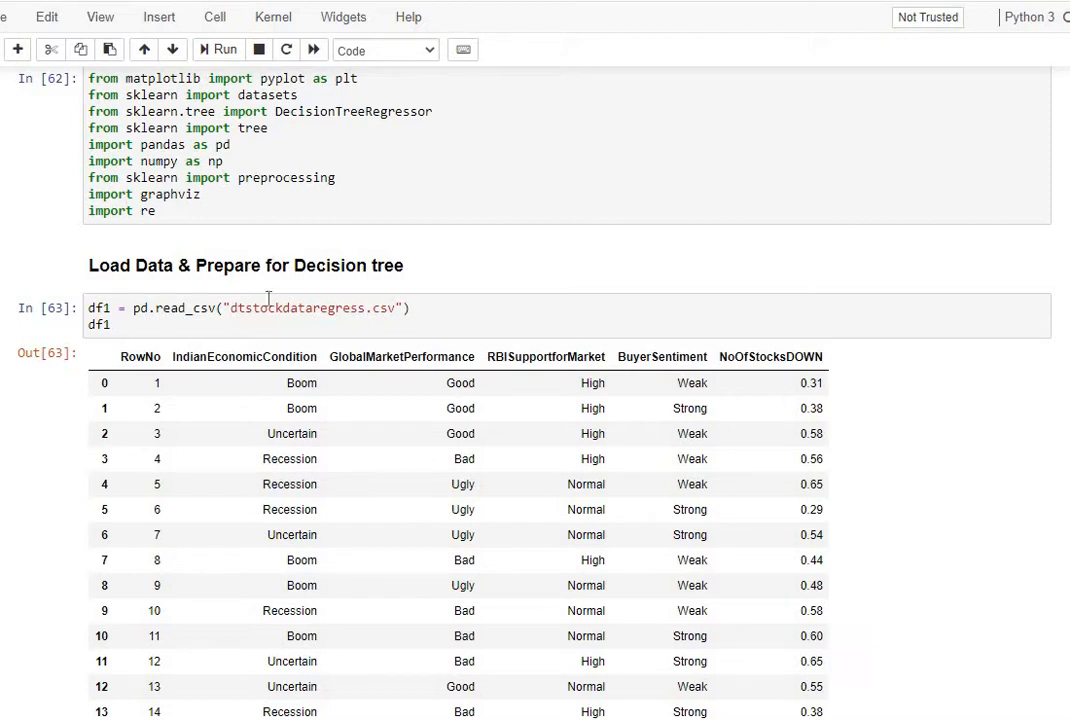
mouse_move(376, 300)
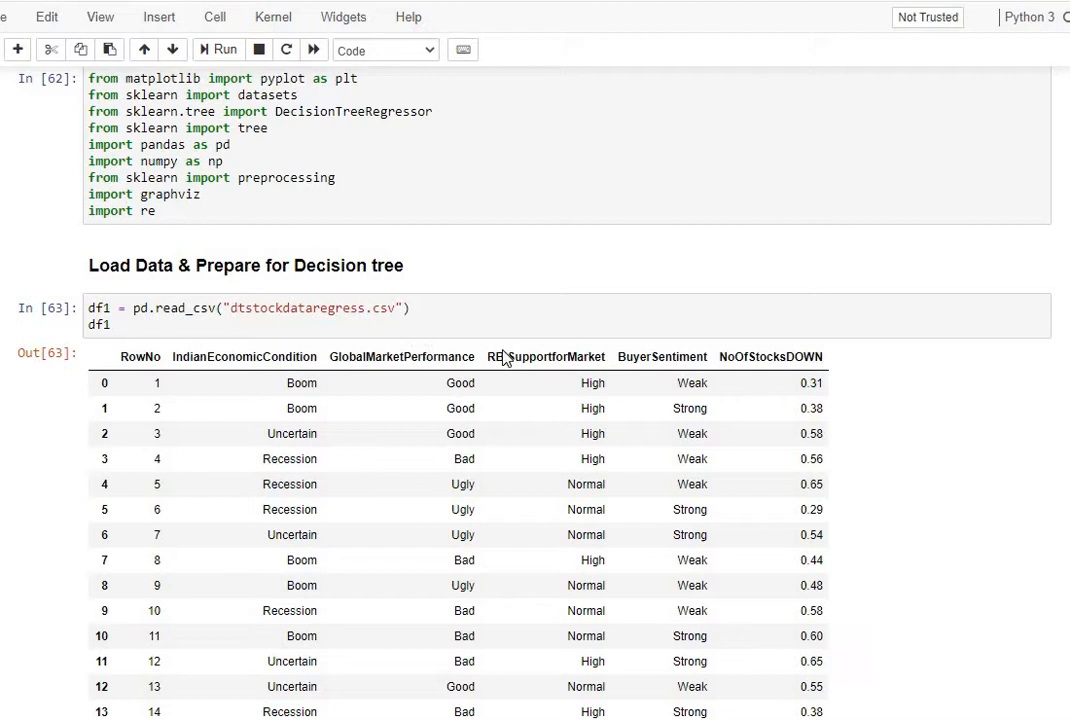
mouse_move(675, 357)
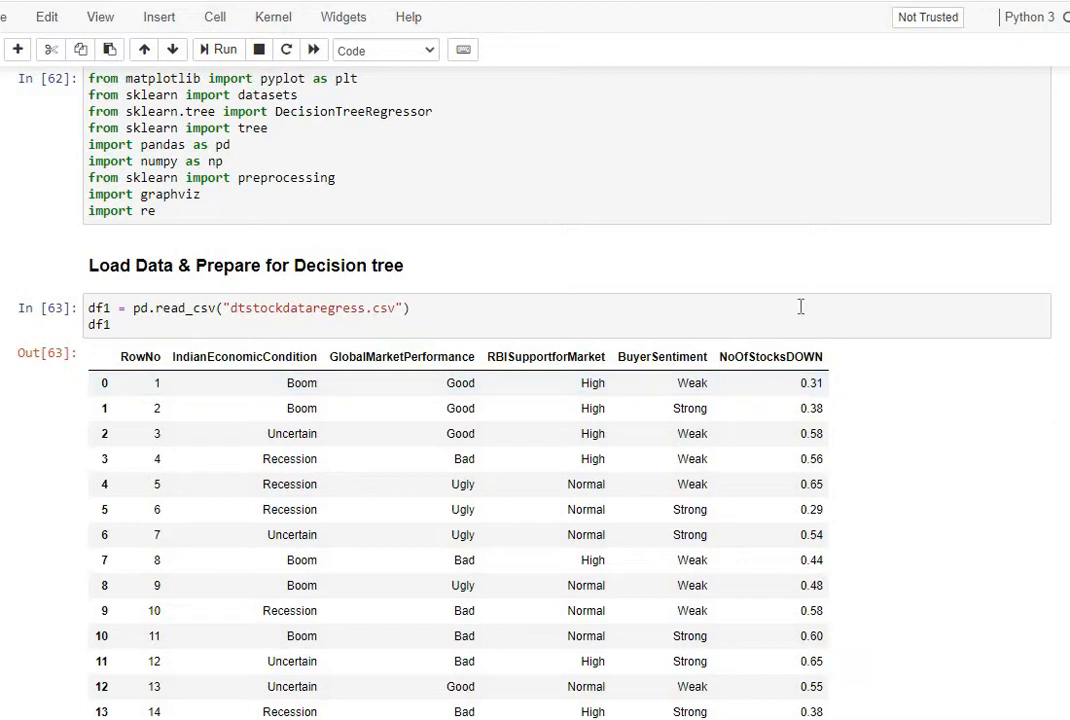
mouse_move(765, 397)
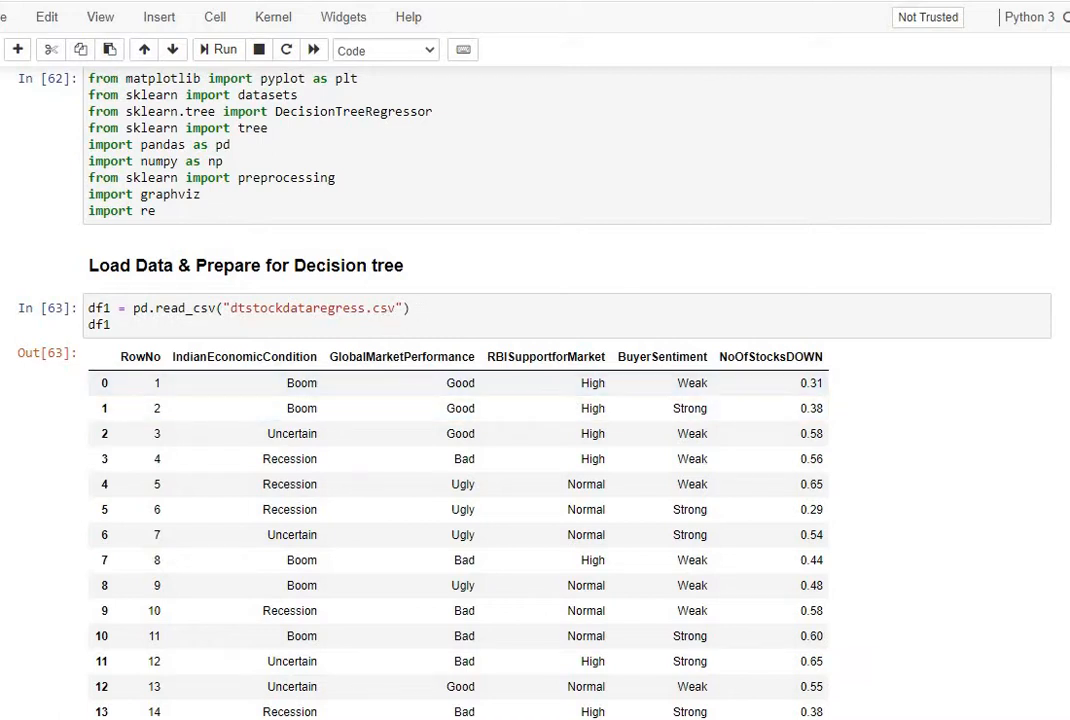
Scroll down to the LabelEncoder cell In [66], which gathers all unique categories.
scroll("down", 3)
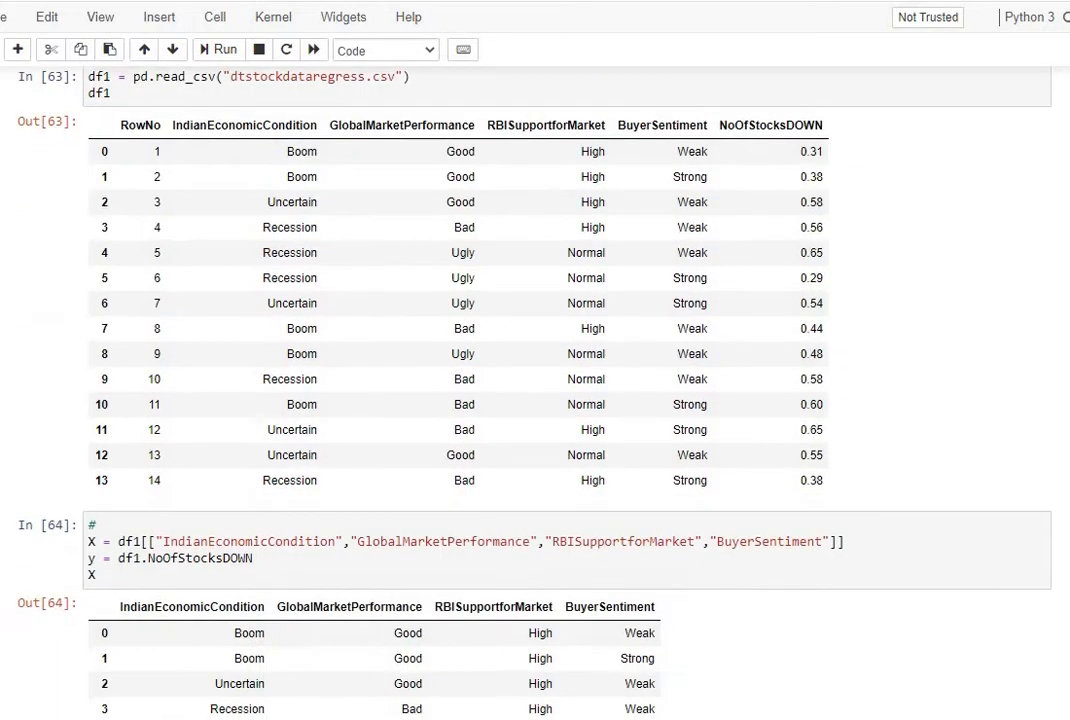
scroll("down", 3)
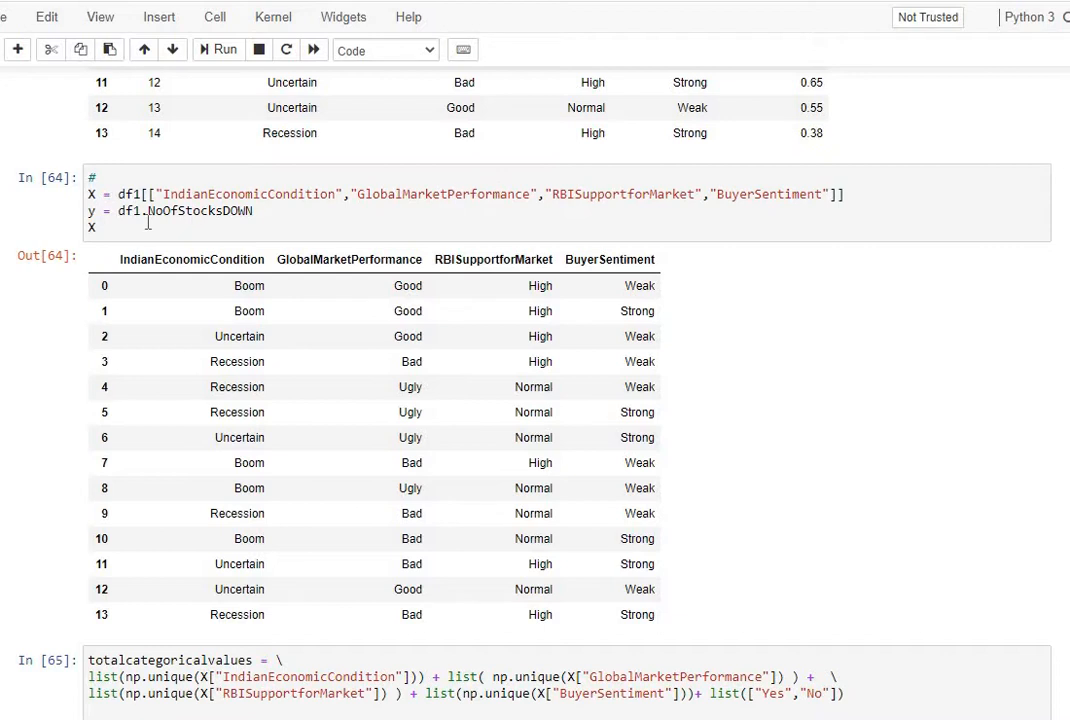
mouse_move(1043, 235)
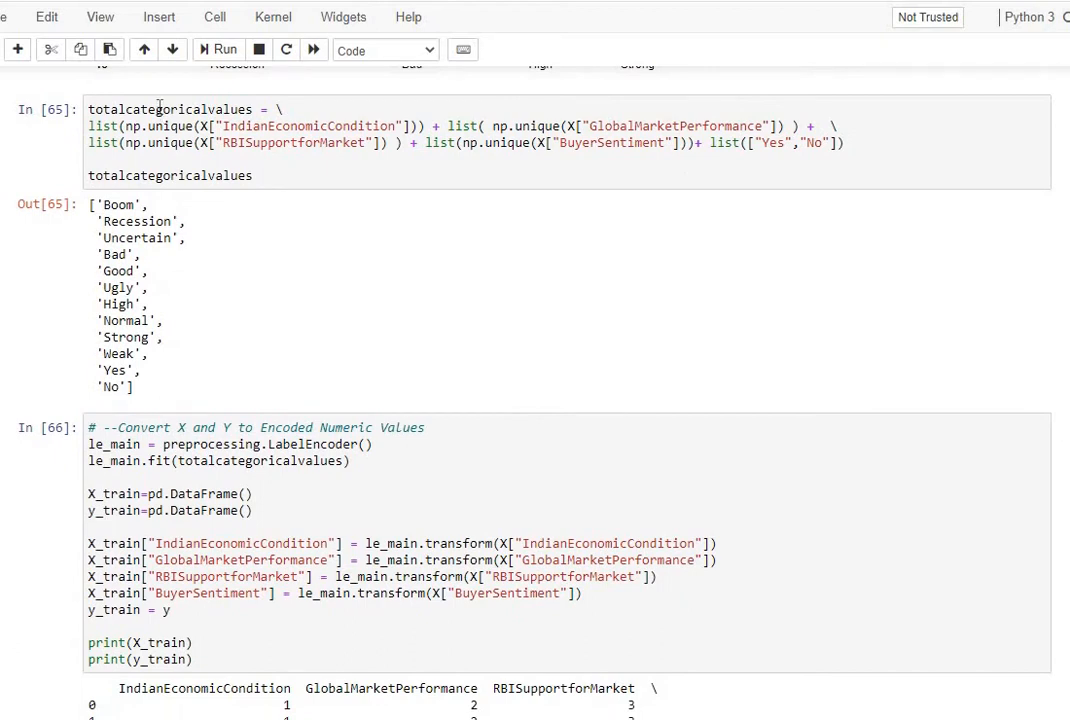
mouse_move(357, 303)
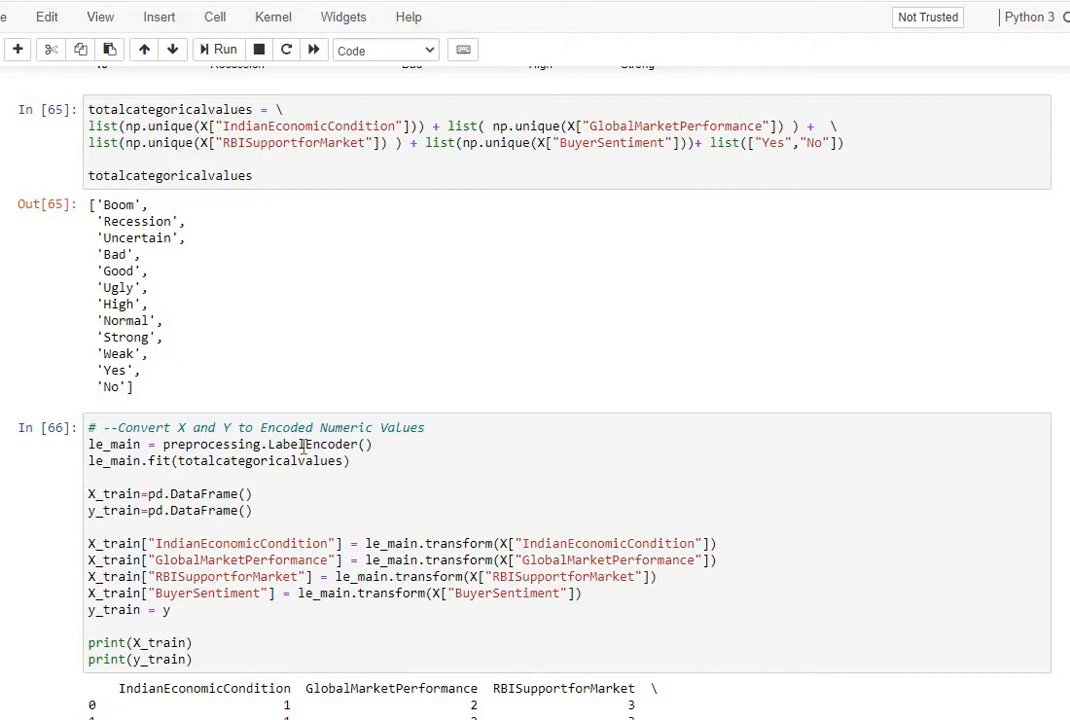
mouse_move(169, 460)
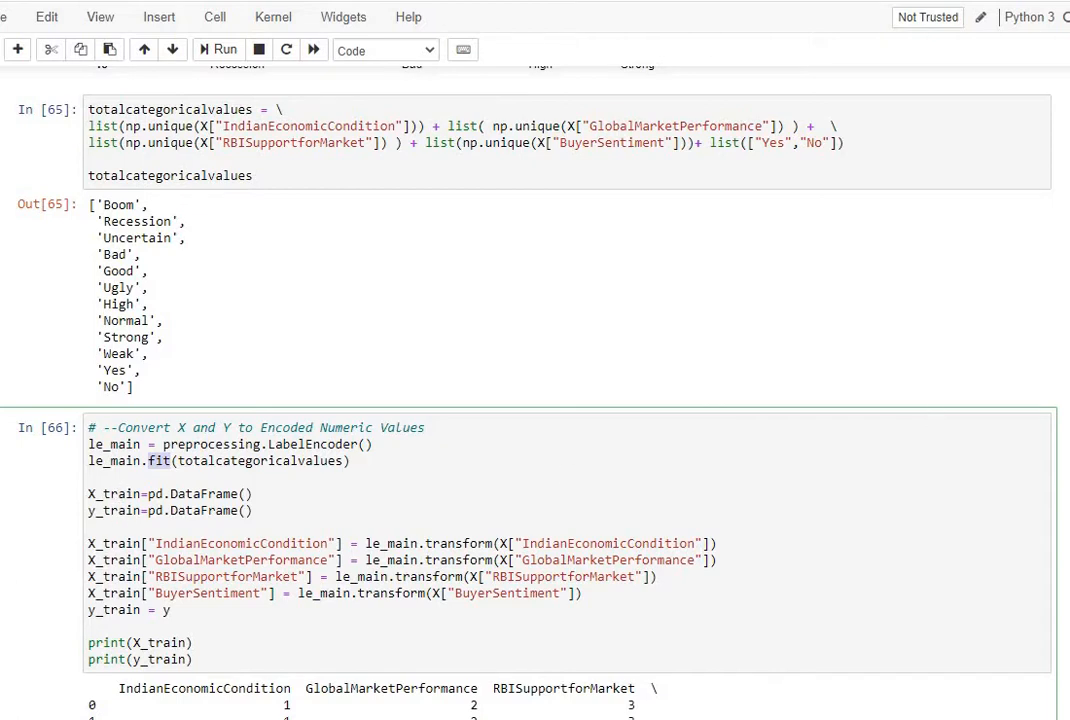
Scroll past the encoded X_train printout to the category-to-number mapping table.
scroll("down", 3)
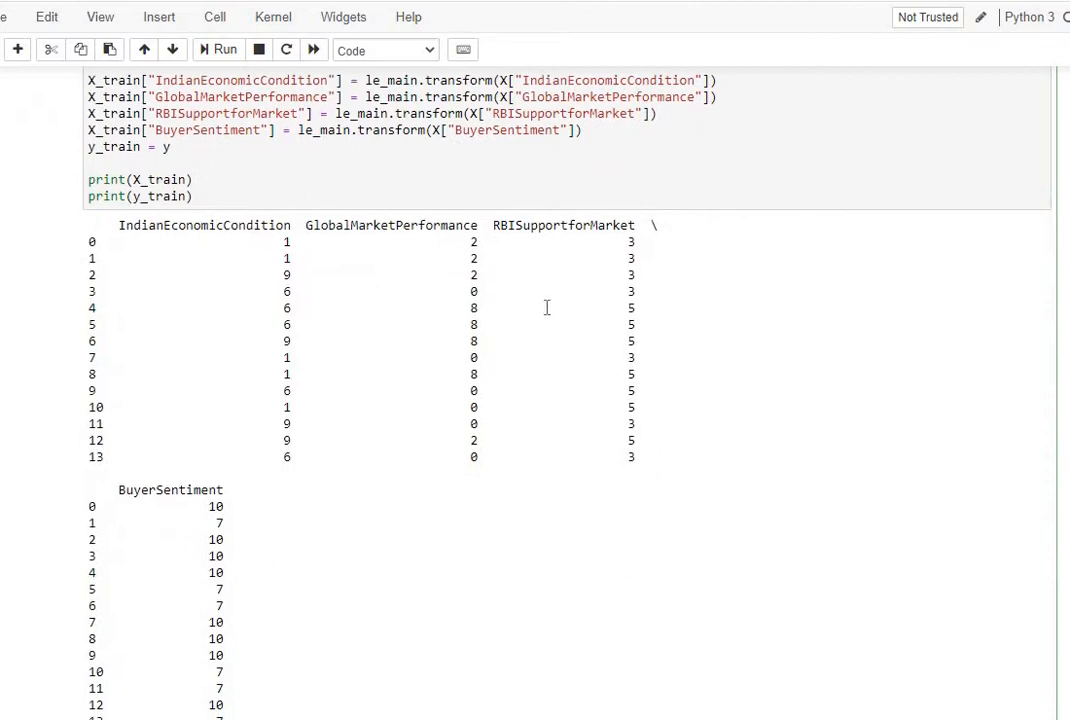
mouse_move(270, 553)
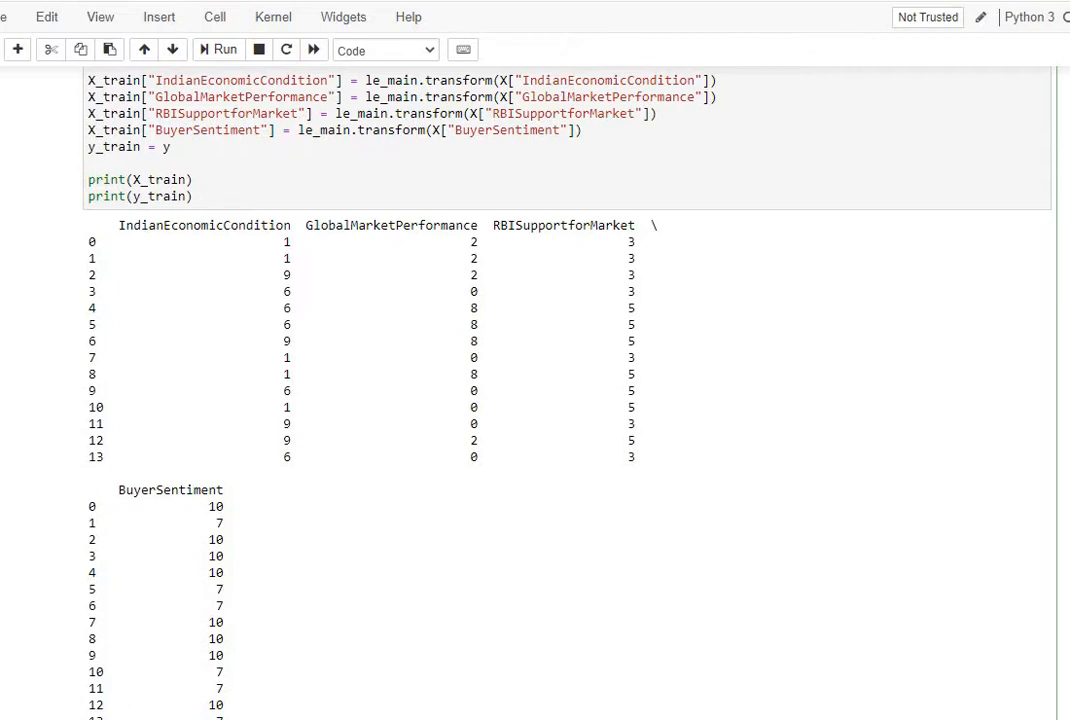
scroll("down", 3)
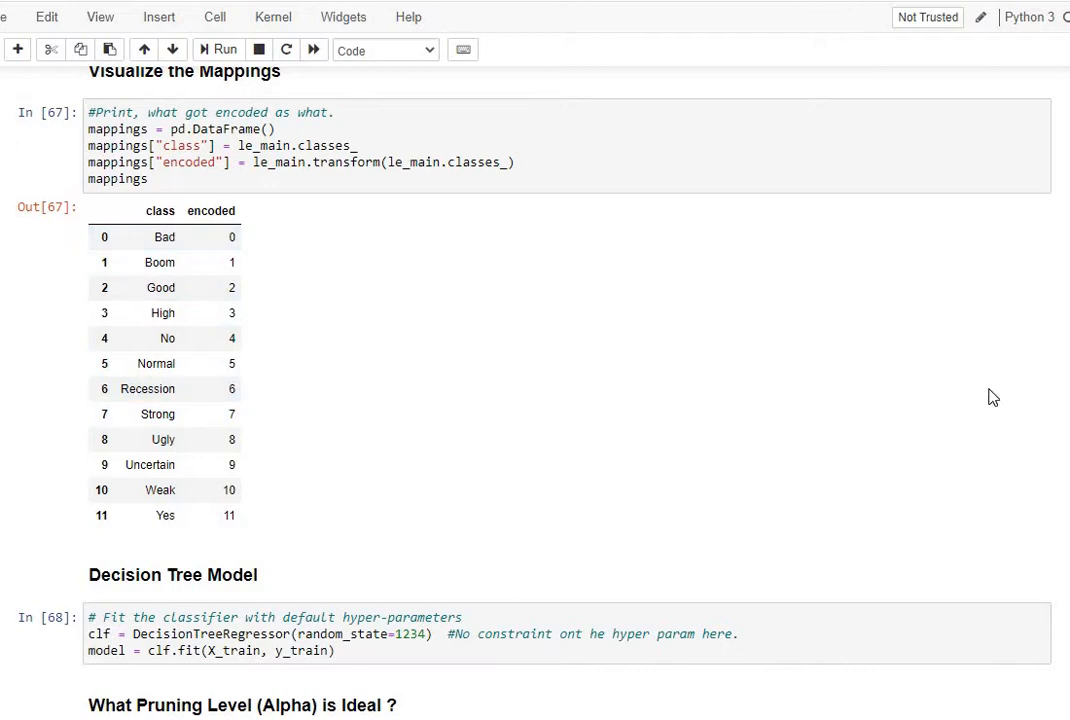
Scroll to the Decision Tree Model section and highlight 'model' in cell In [68].
scroll("down", 3)
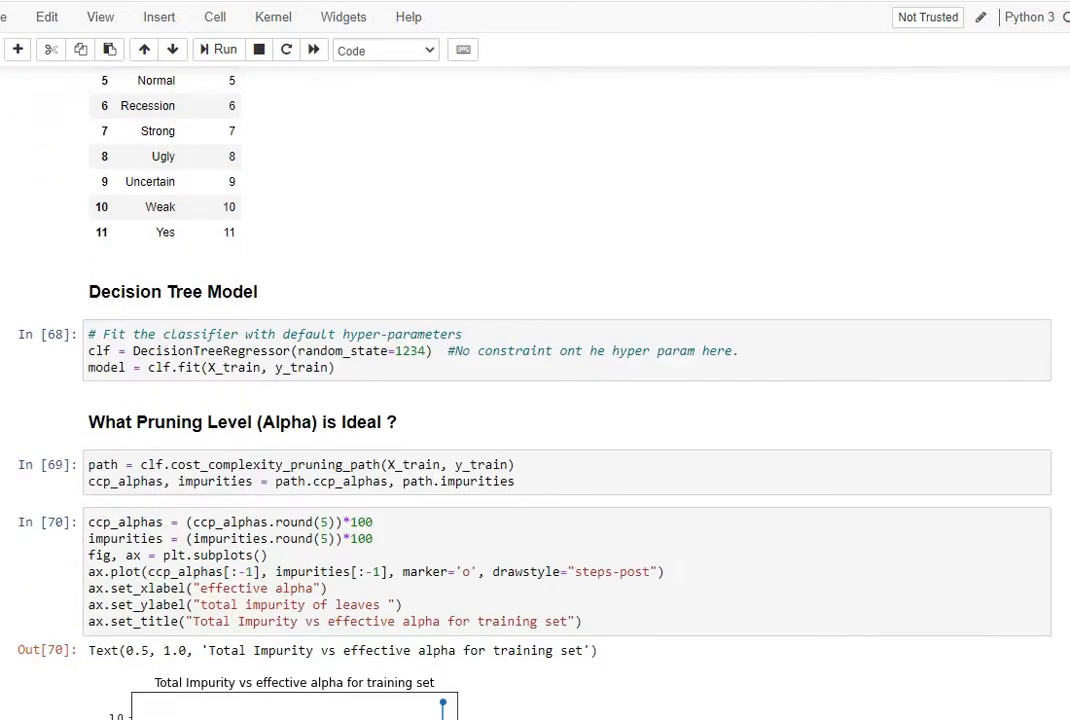
scroll("down", 3)
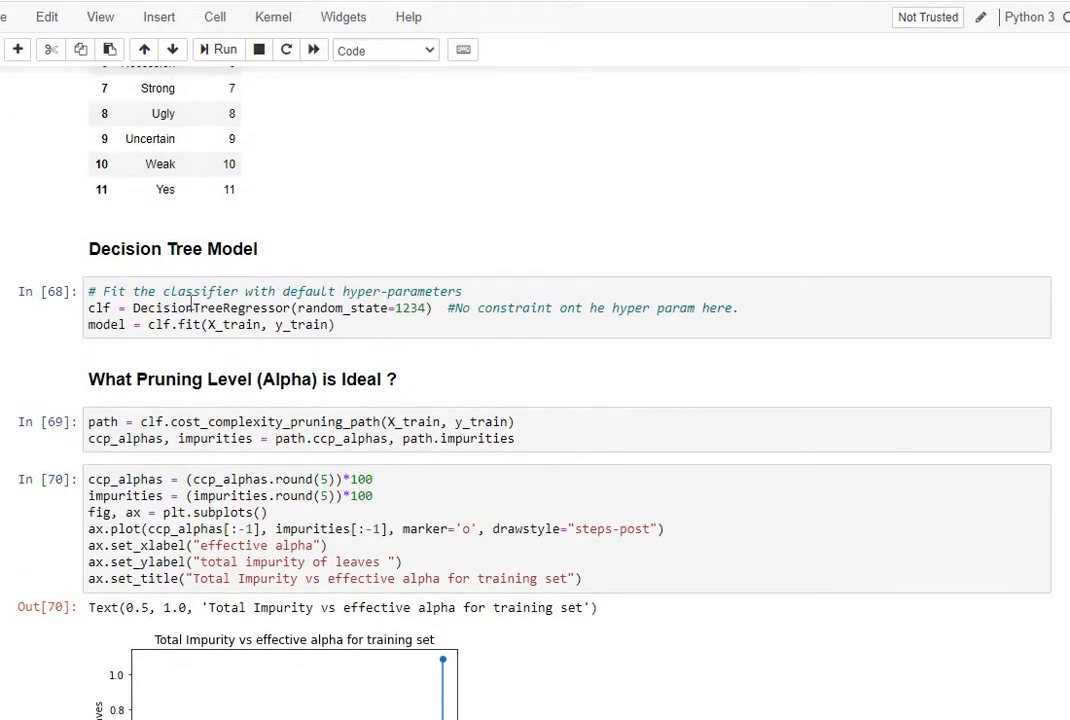
double_click(210, 307)
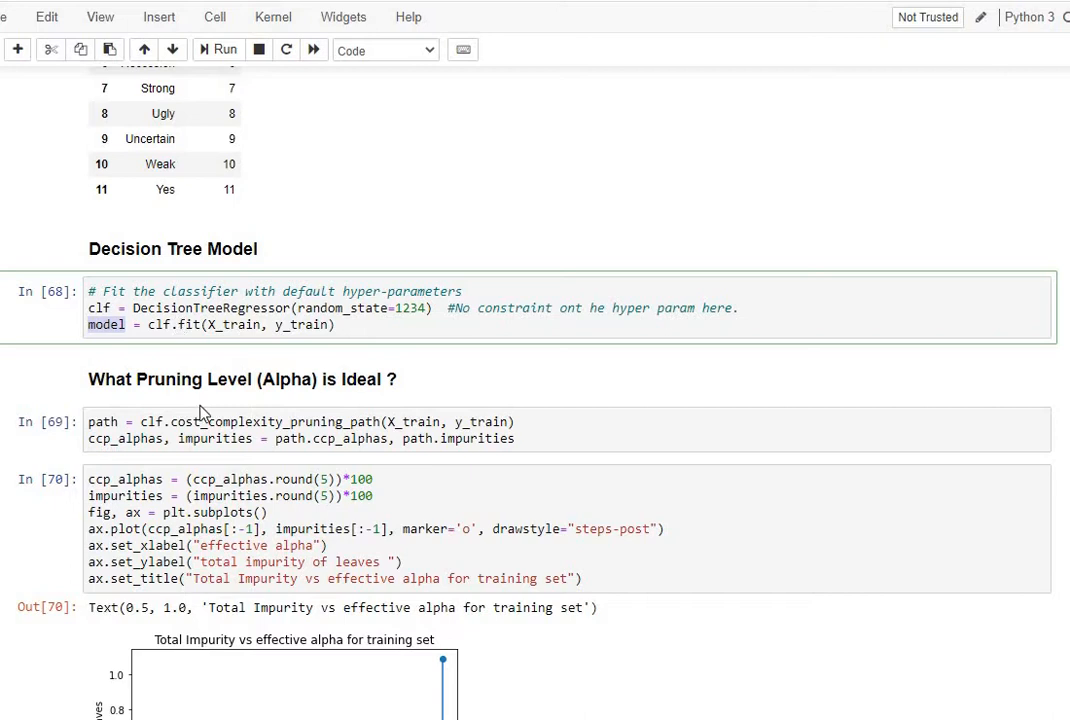
mouse_move(365, 462)
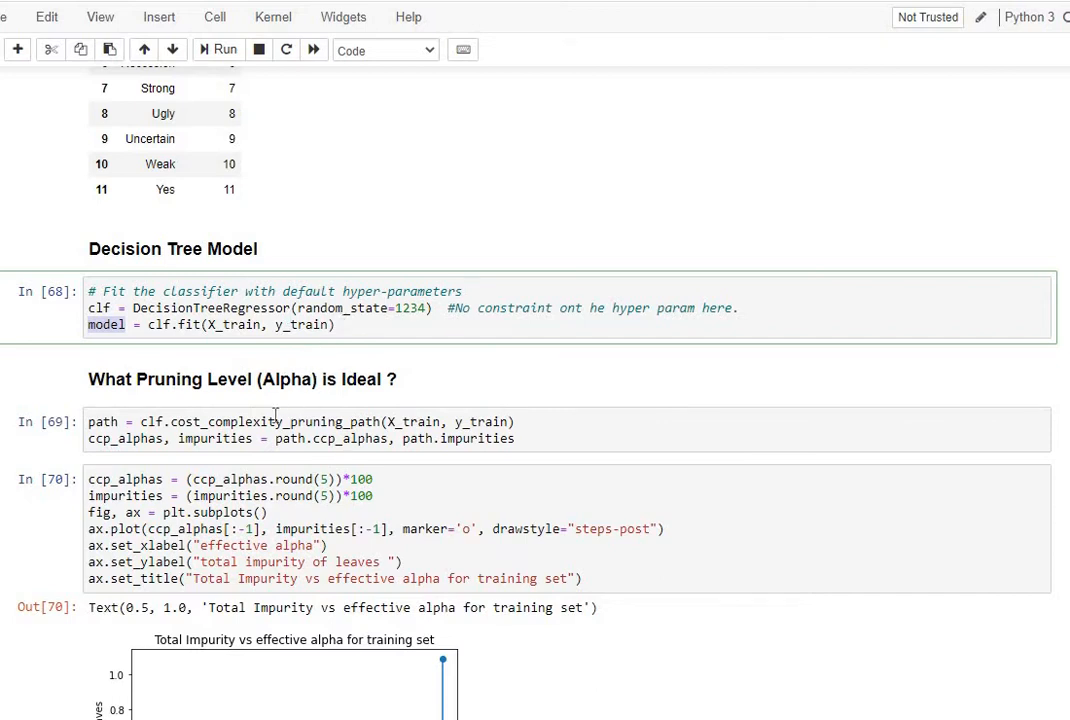
mouse_move(178, 440)
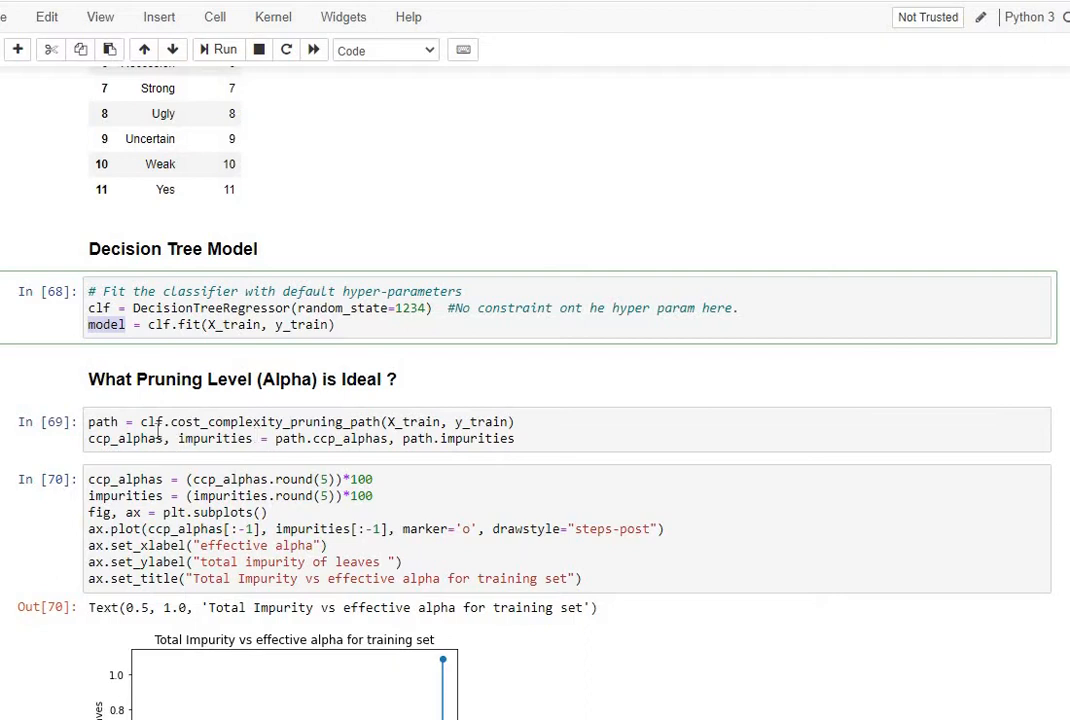
left_click(224, 421)
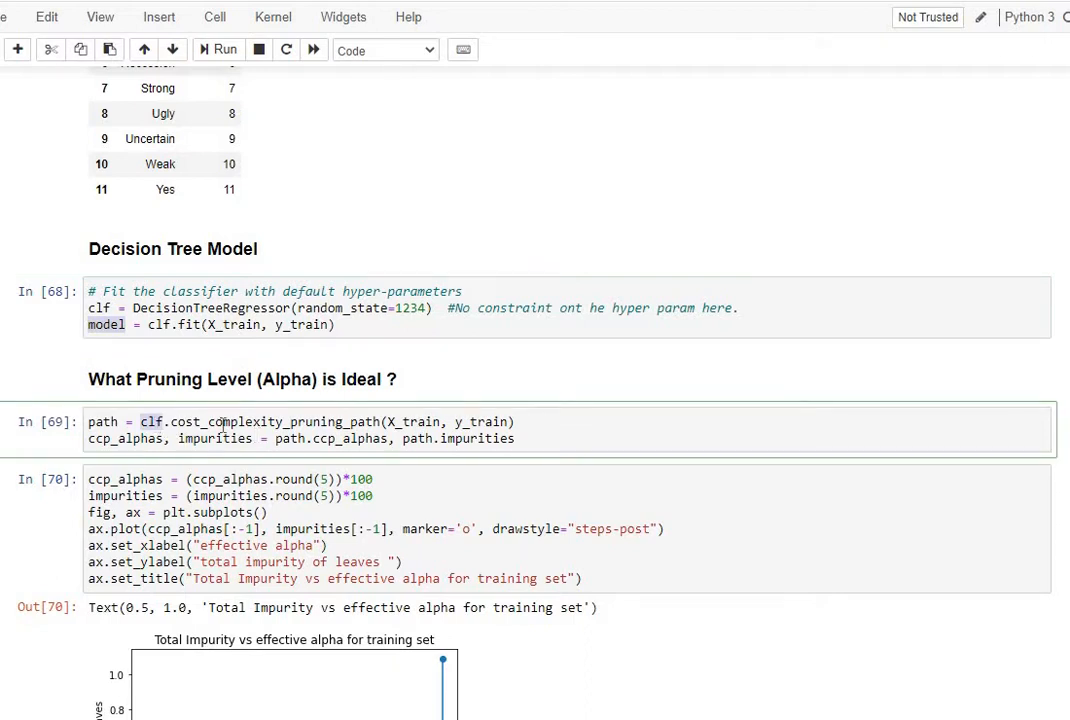
double_click(273, 421)
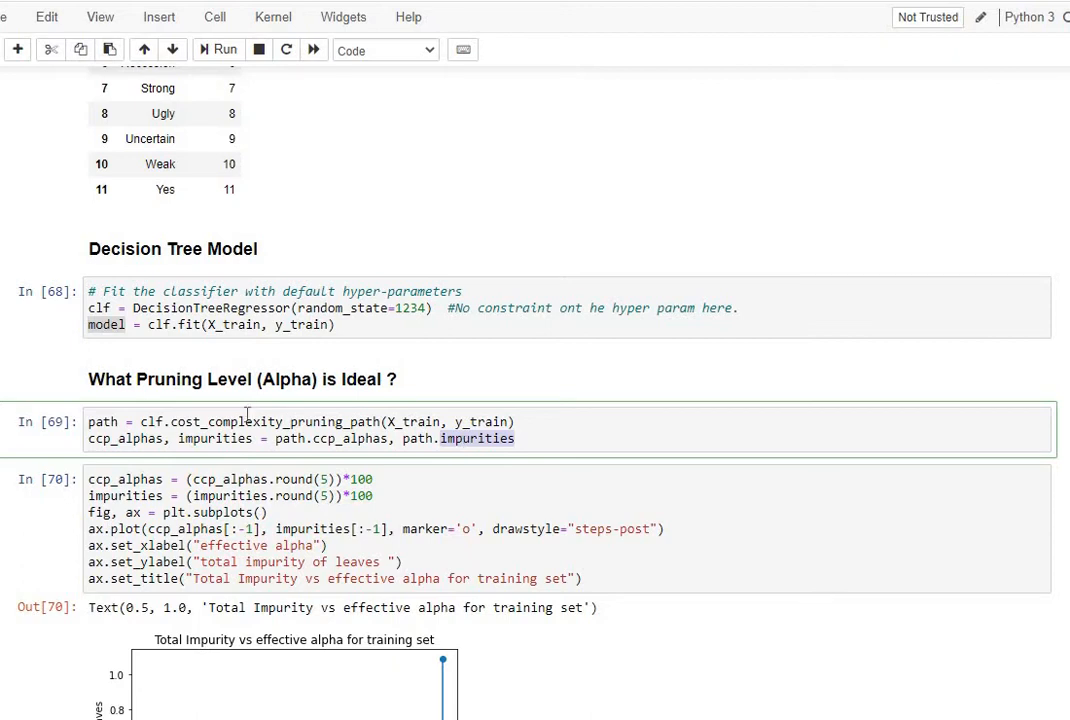
double_click(273, 421)
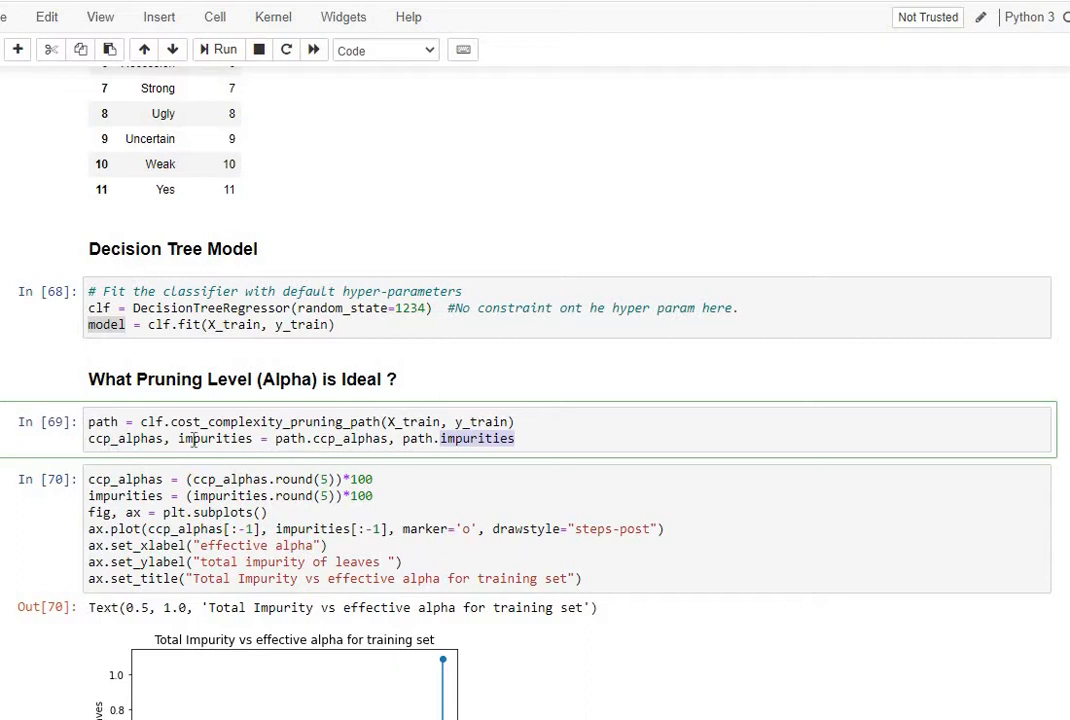
scroll("down", 3)
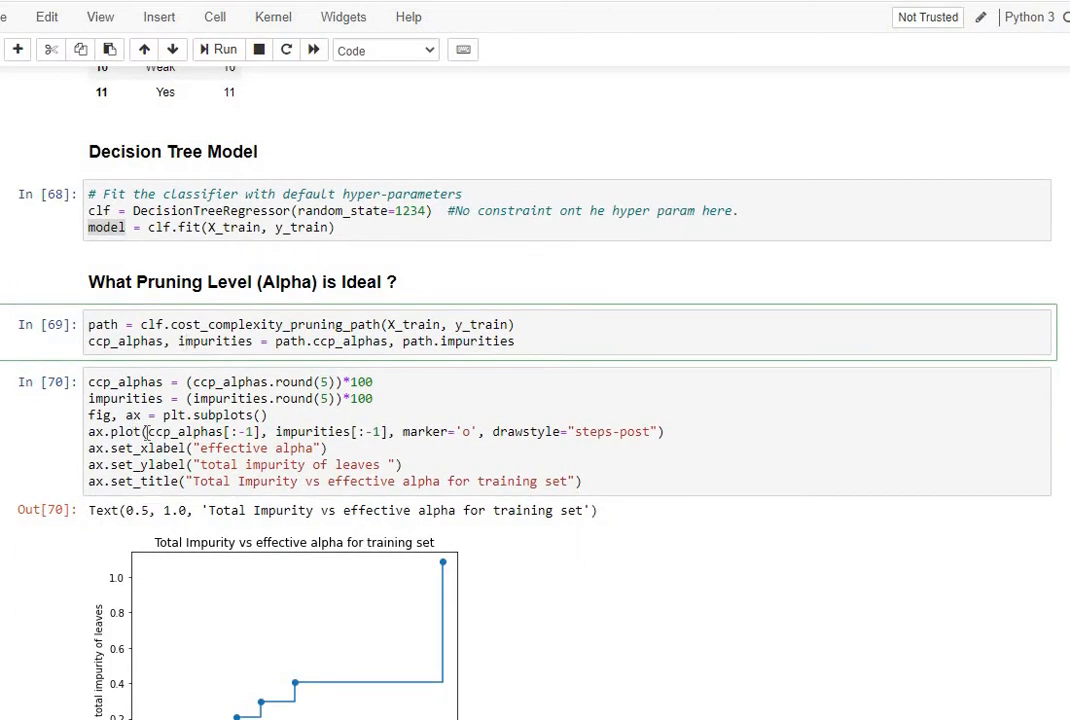
scroll("down", 3)
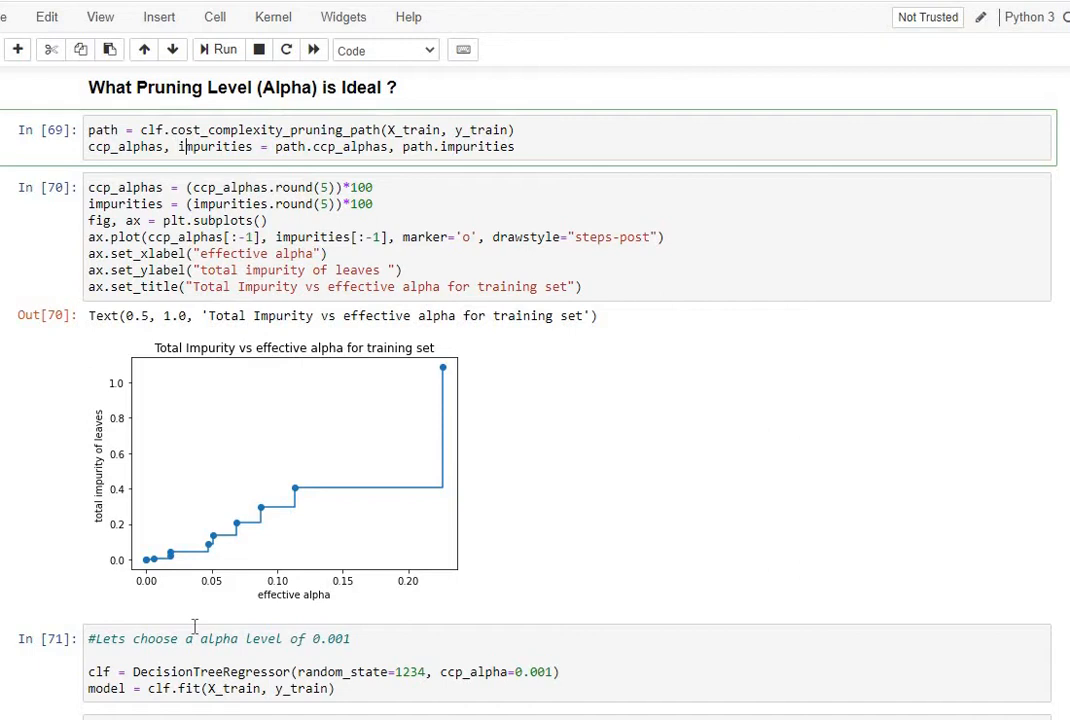
mouse_move(368, 655)
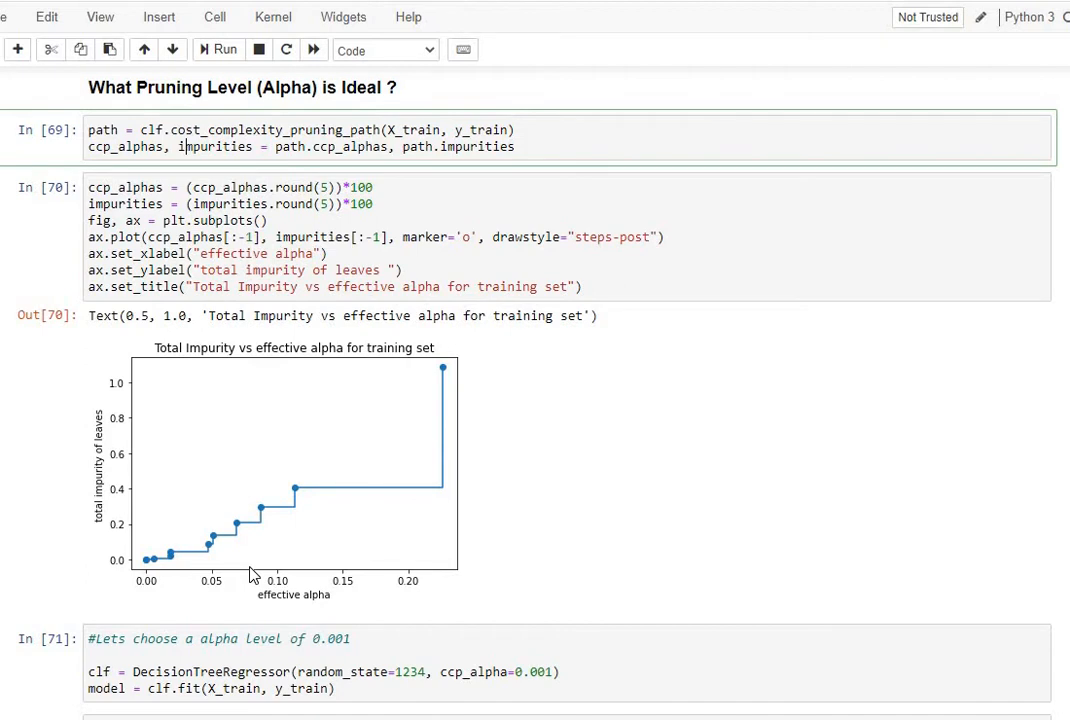
mouse_move(288, 505)
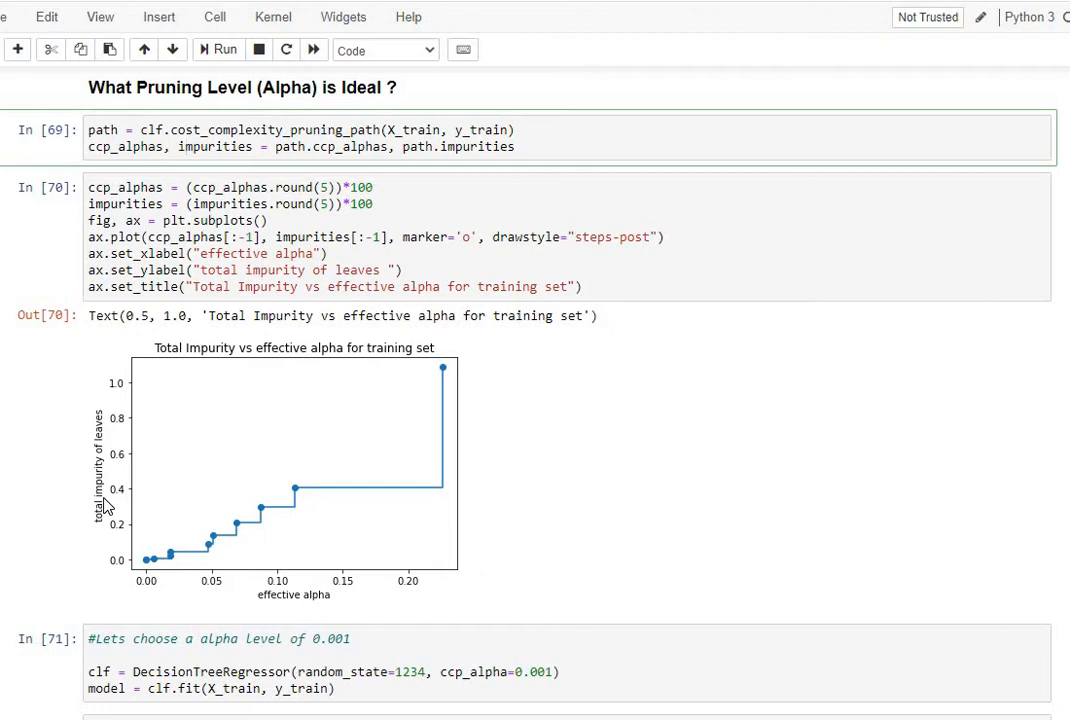
mouse_move(118, 505)
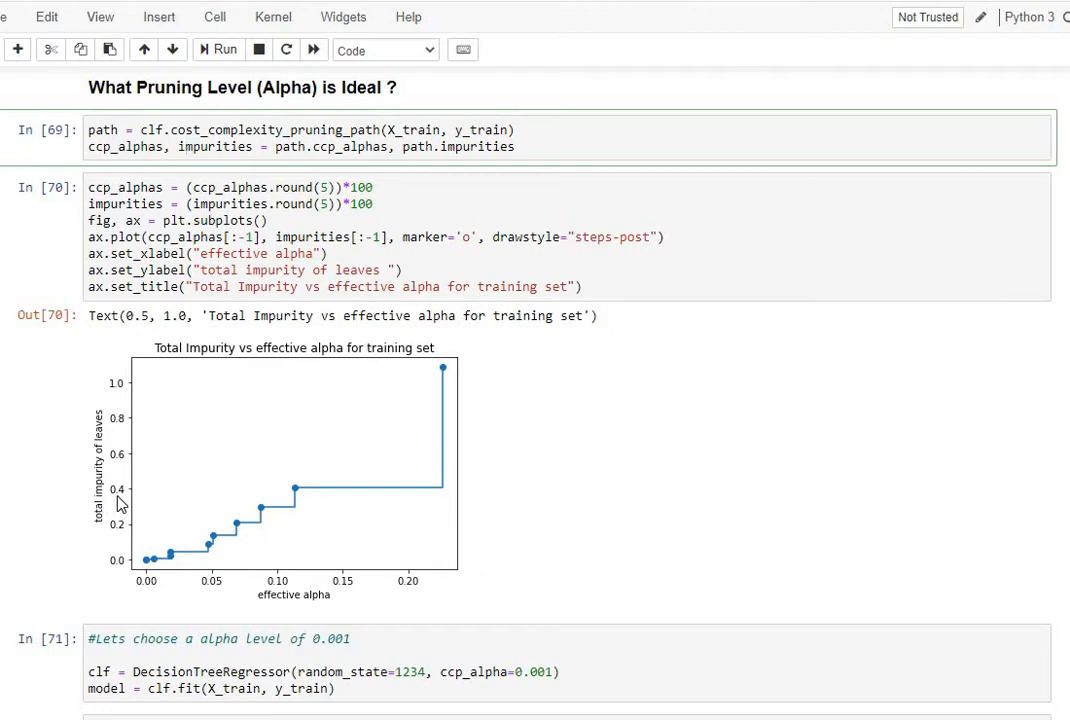
left_click(183, 146)
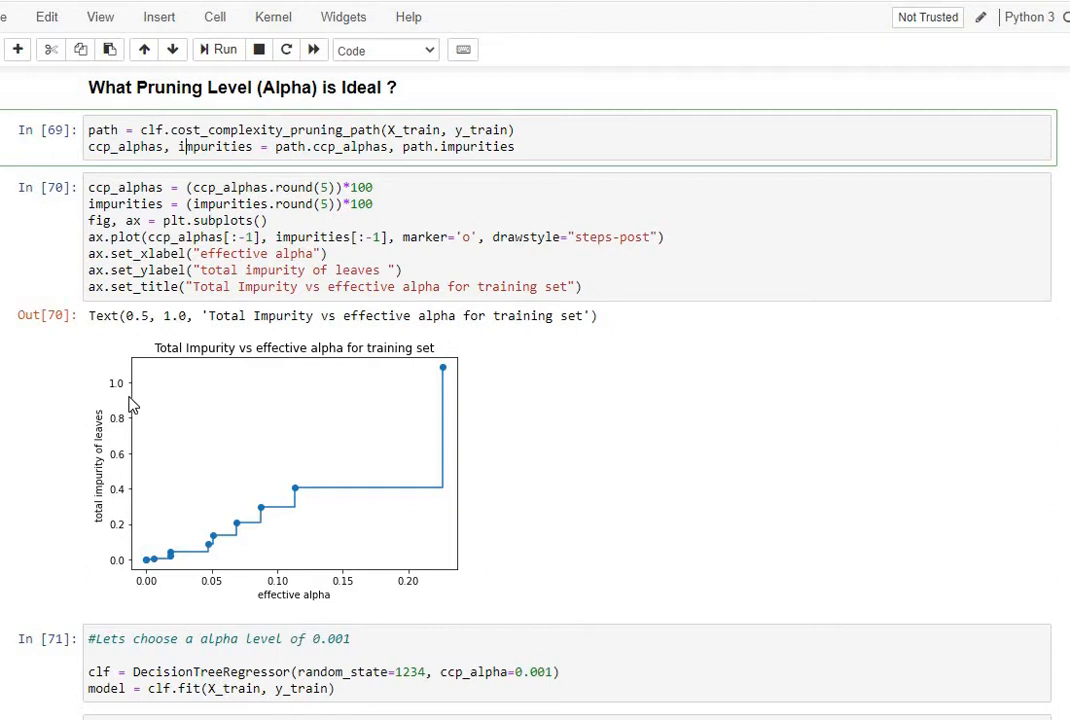
mouse_move(131, 500)
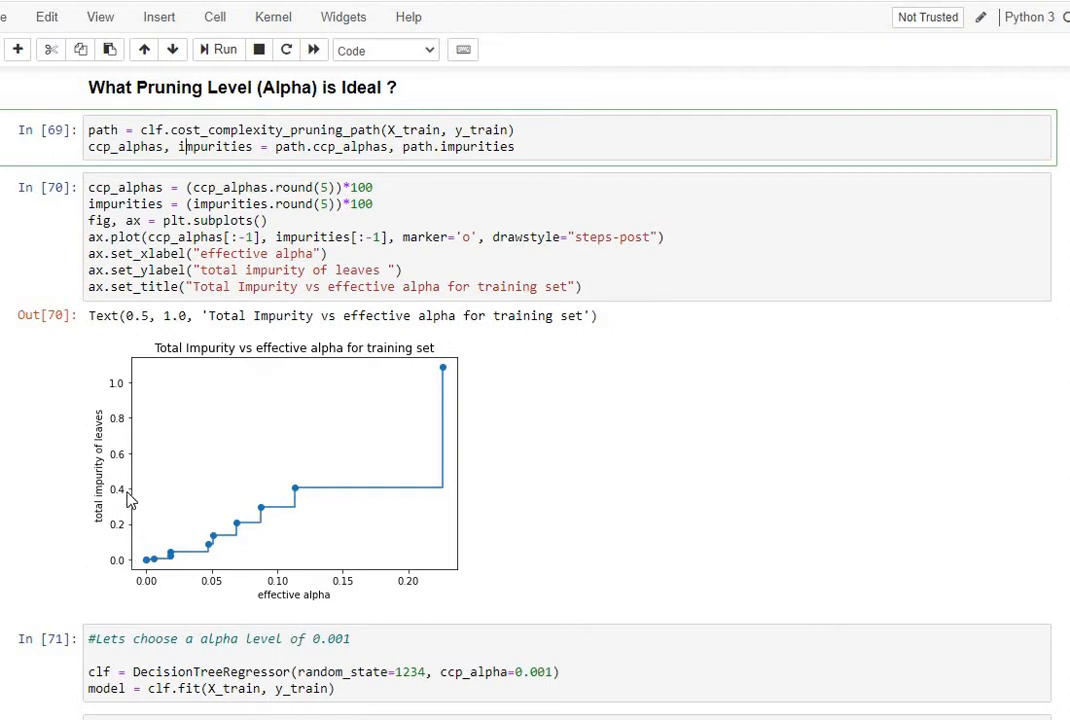
mouse_move(303, 503)
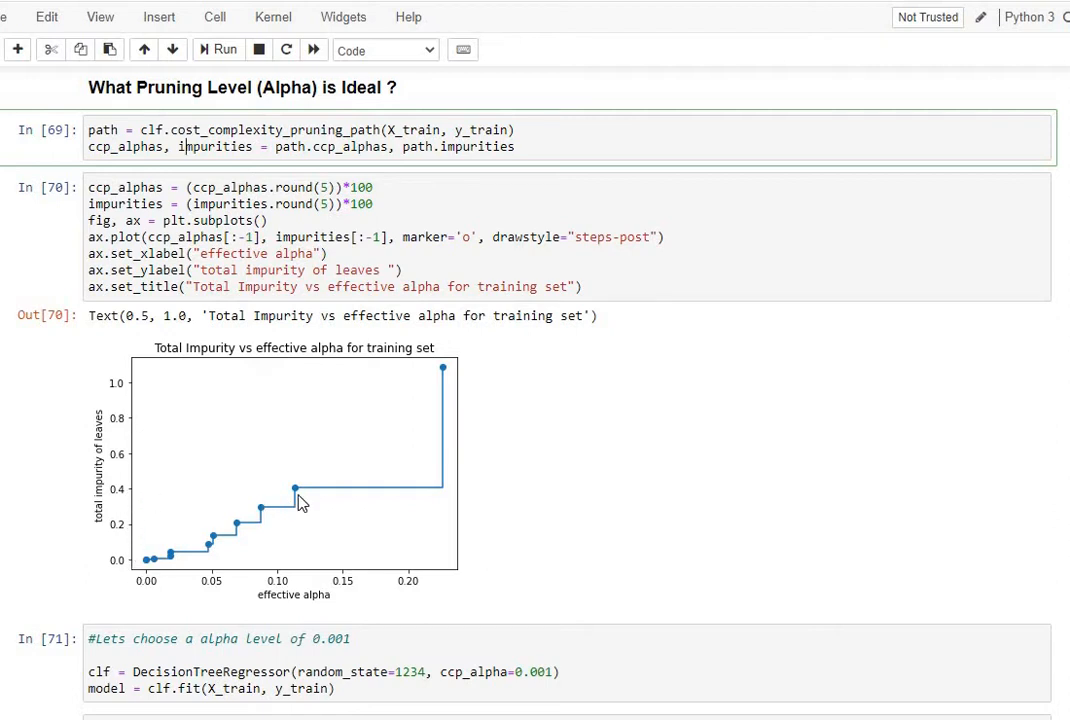
mouse_move(302, 573)
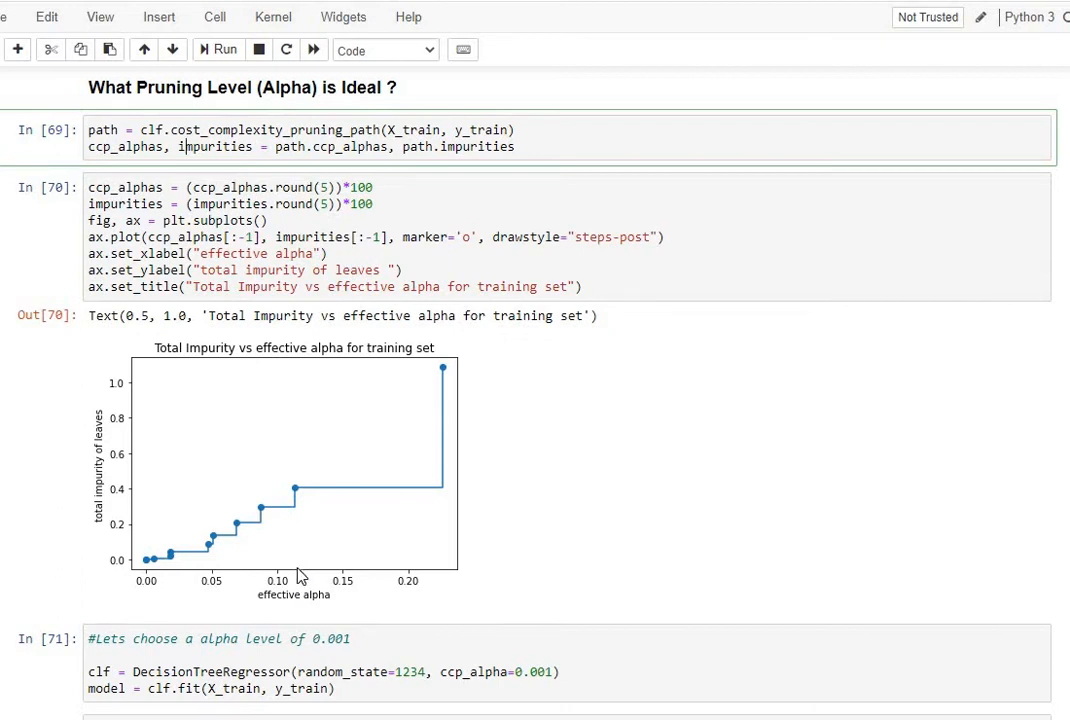
mouse_move(277, 575)
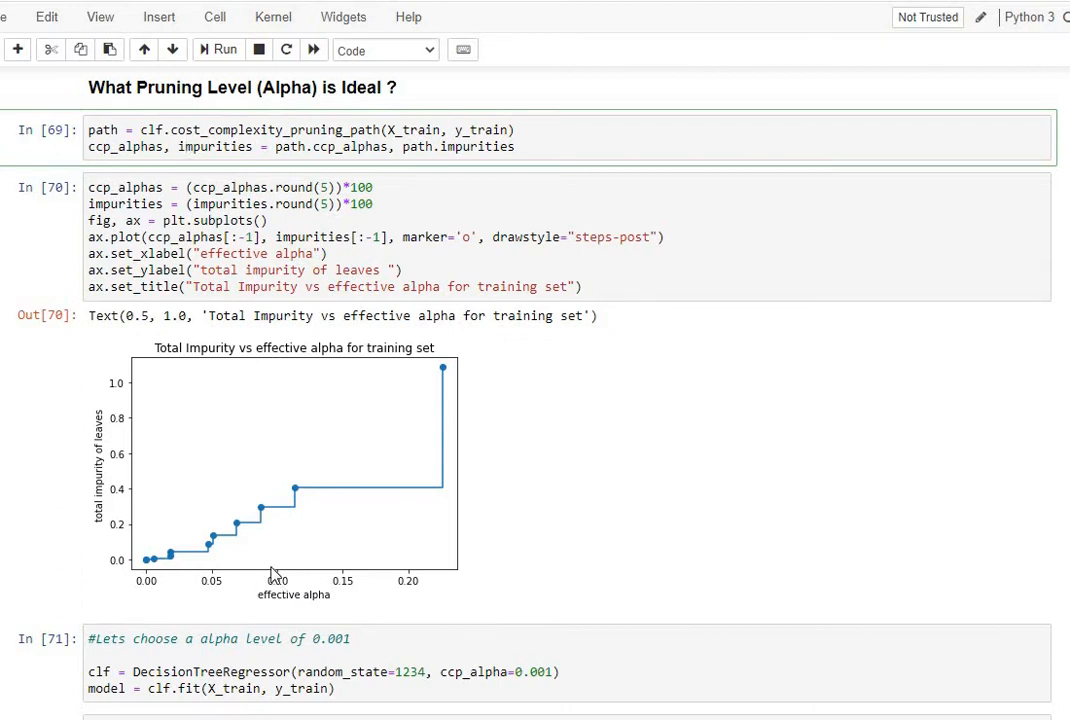
mouse_move(281, 515)
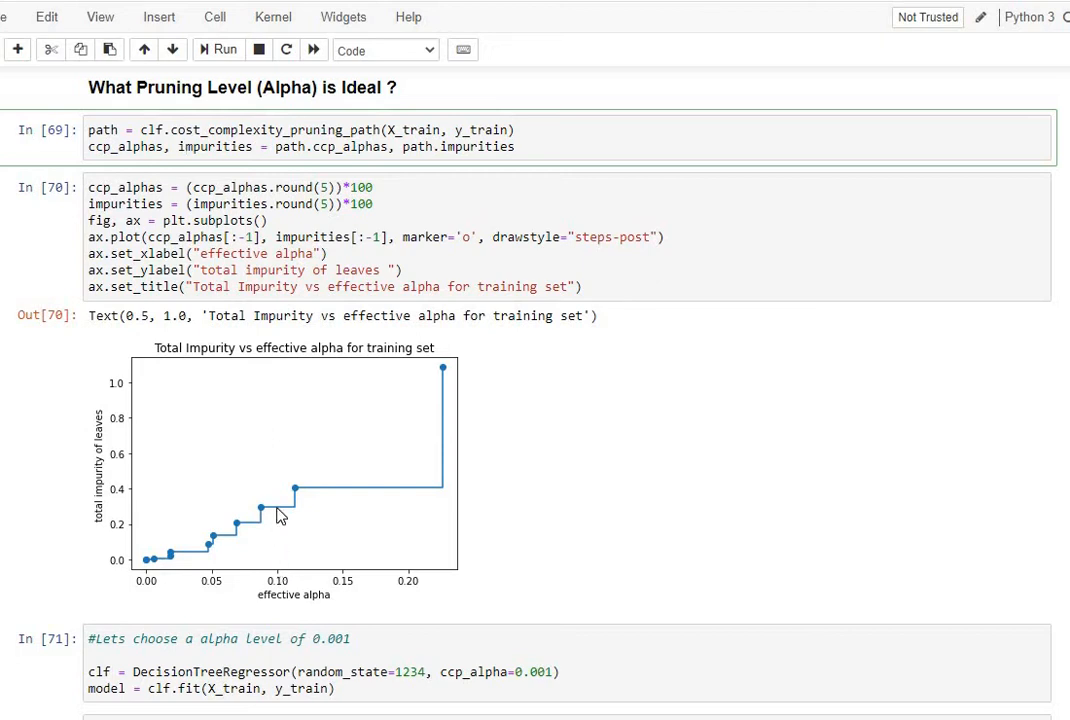
mouse_move(138, 508)
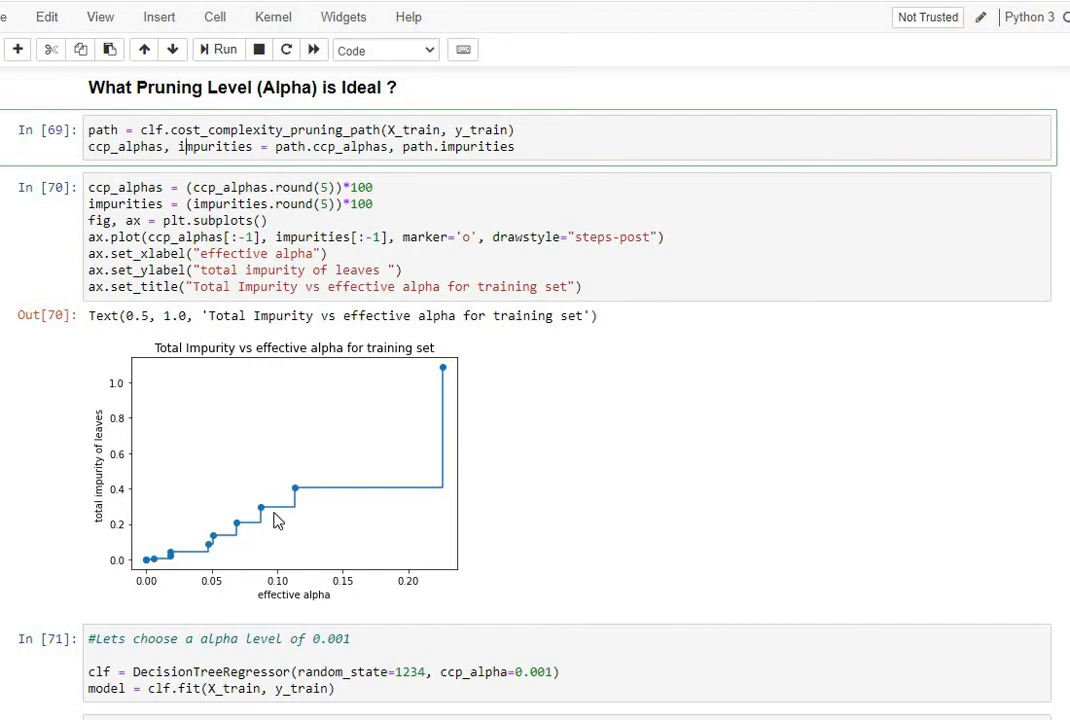
mouse_move(120, 610)
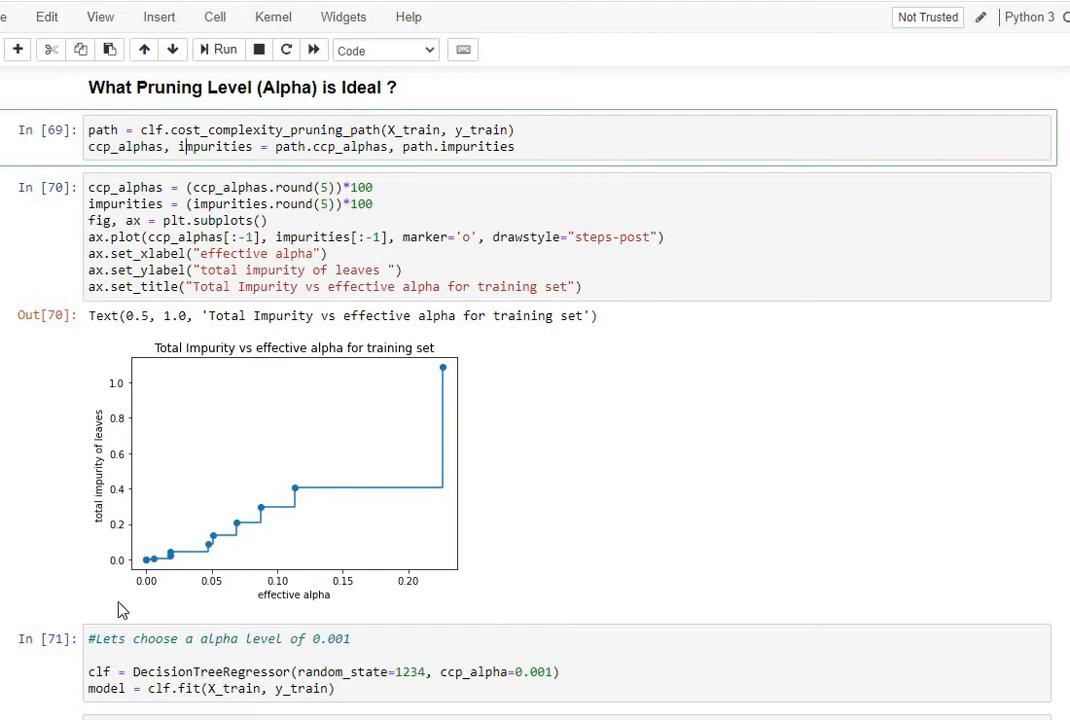
mouse_move(147, 575)
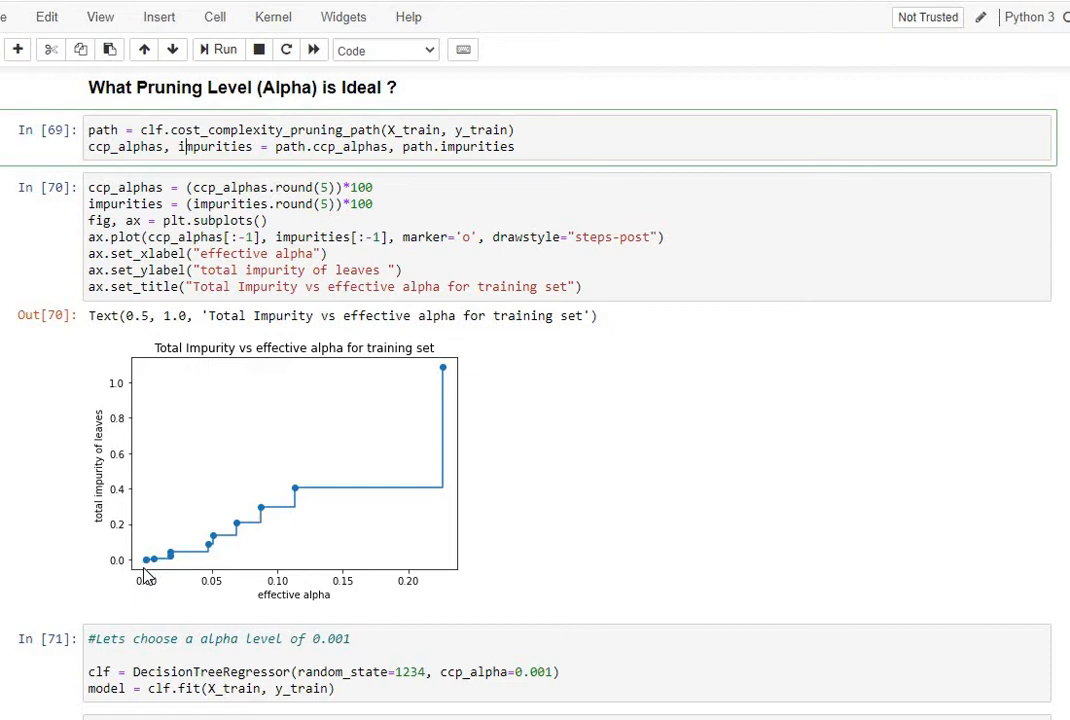
mouse_move(173, 557)
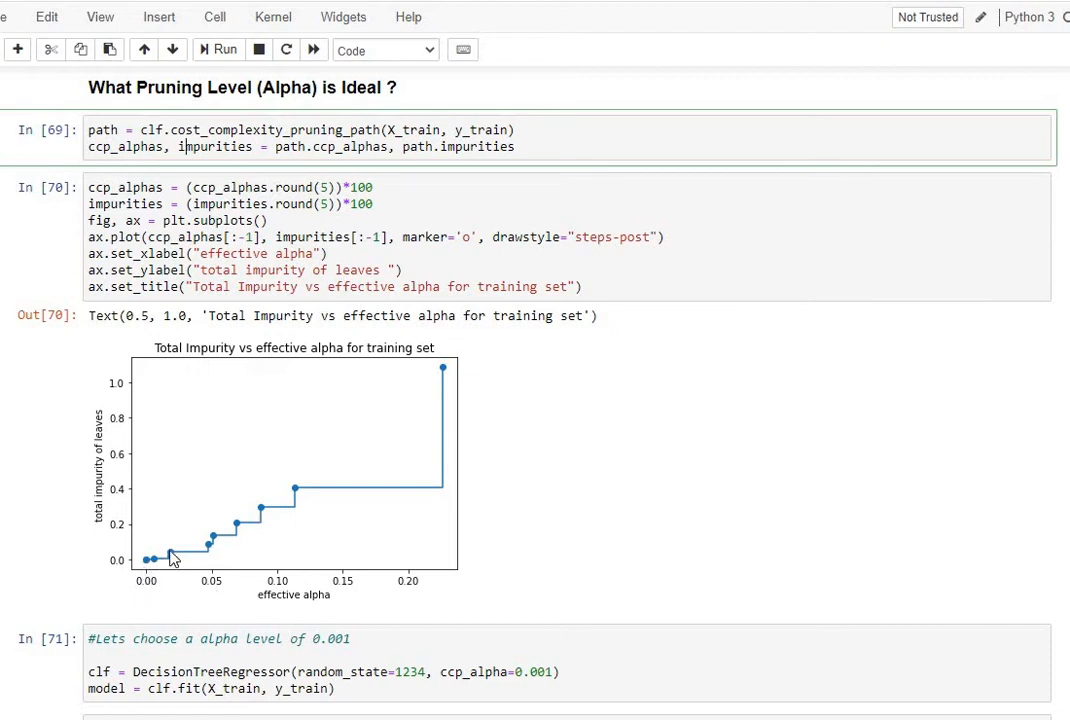
mouse_move(147, 548)
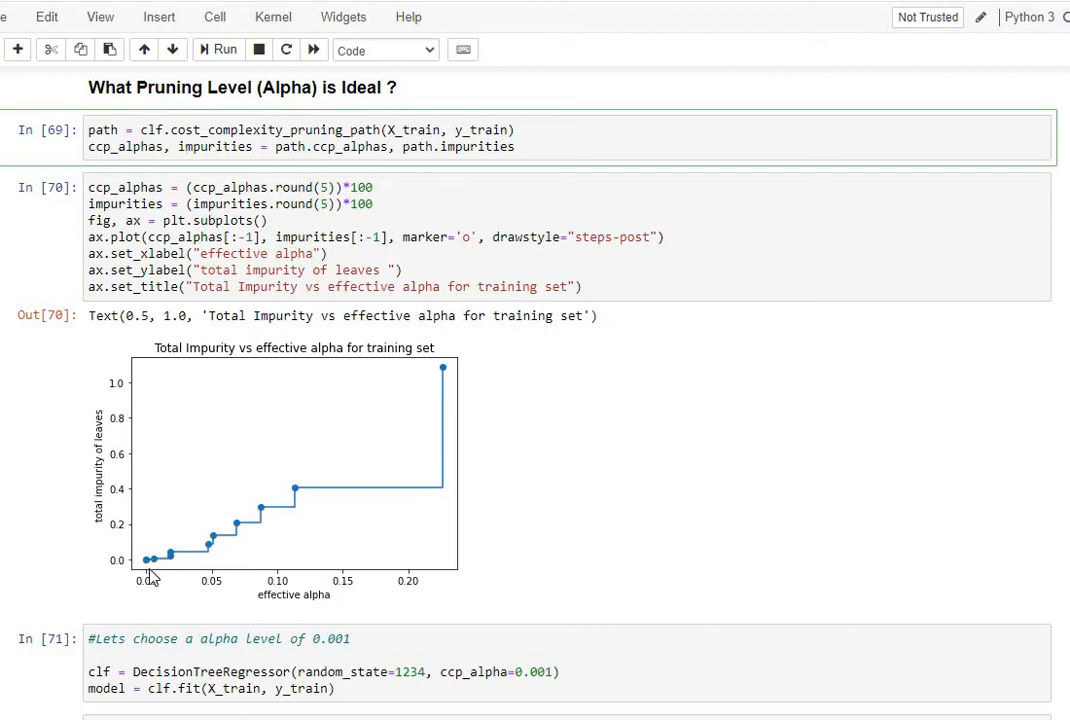
mouse_move(155, 571)
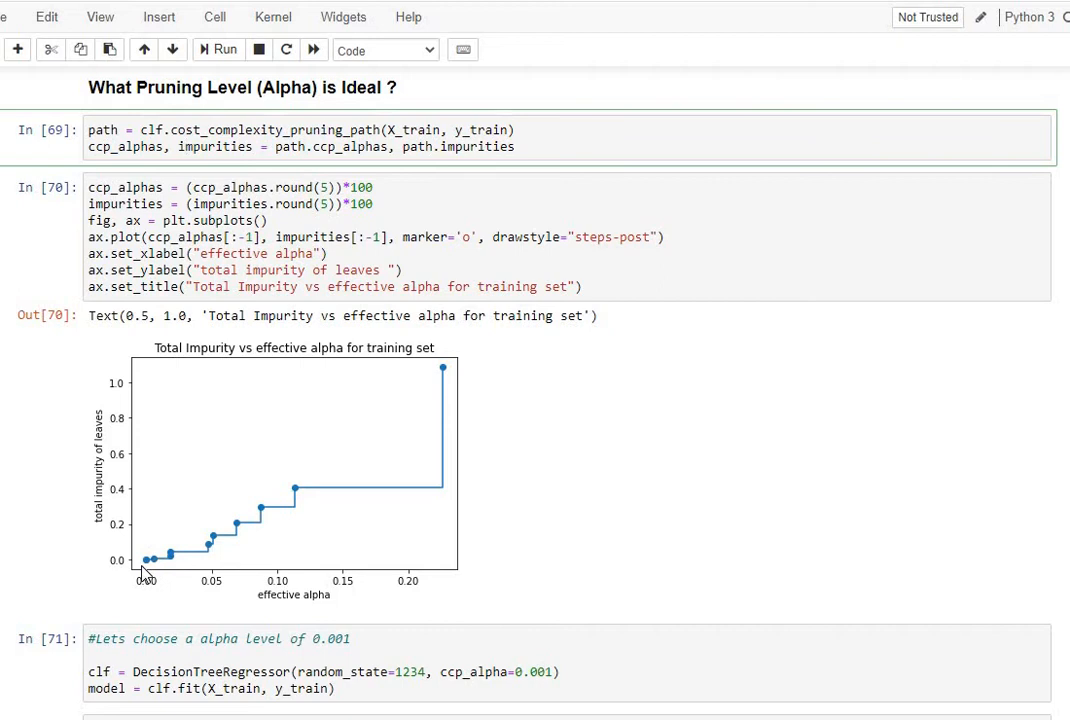
mouse_move(180, 556)
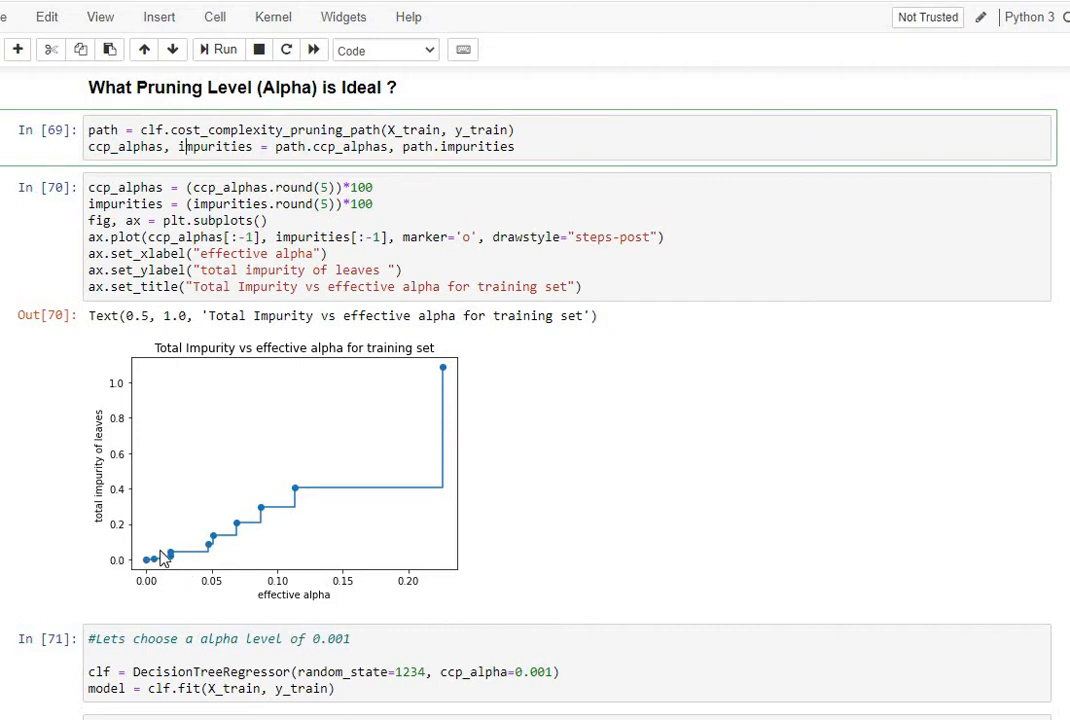
mouse_move(138, 572)
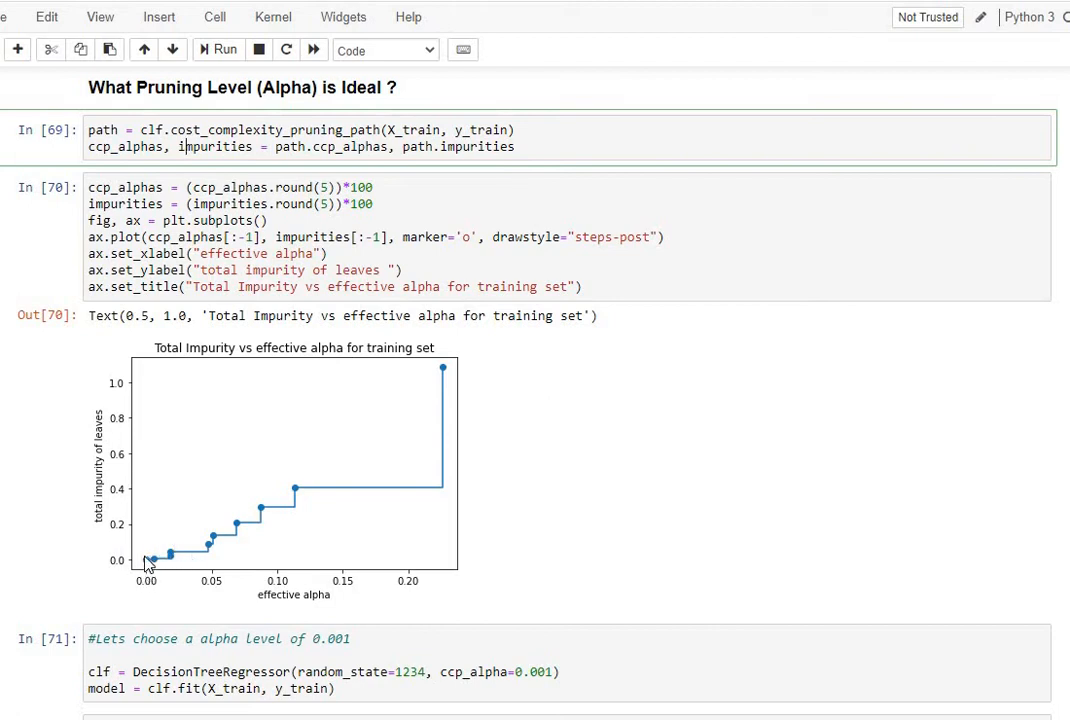
mouse_move(218, 560)
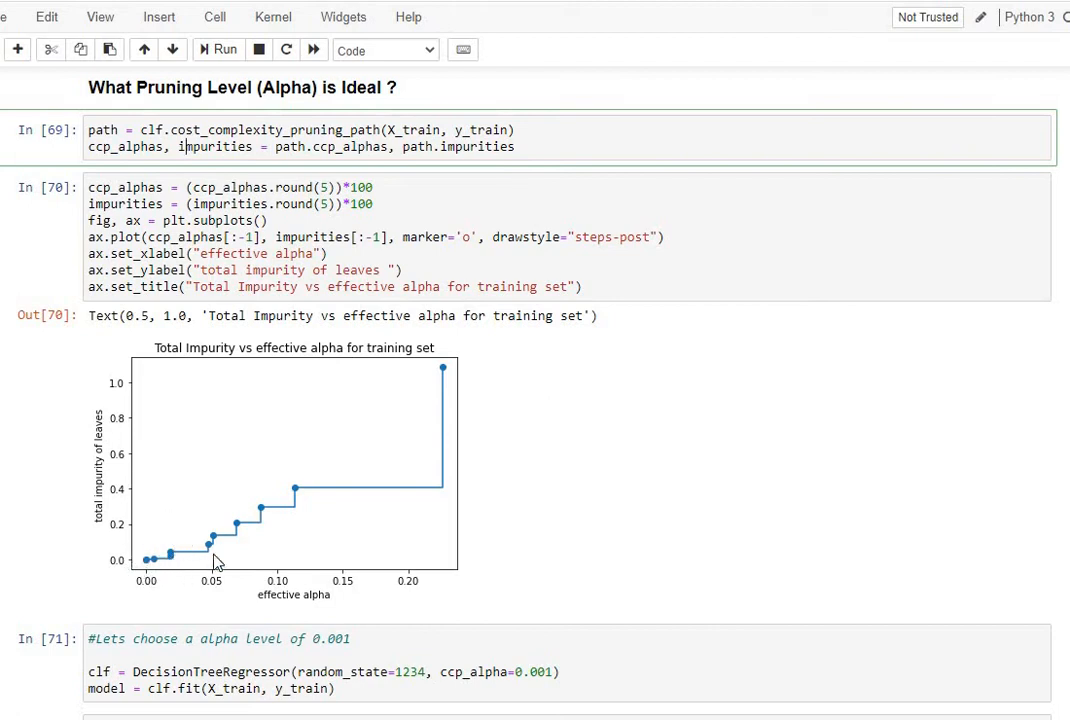
mouse_move(302, 582)
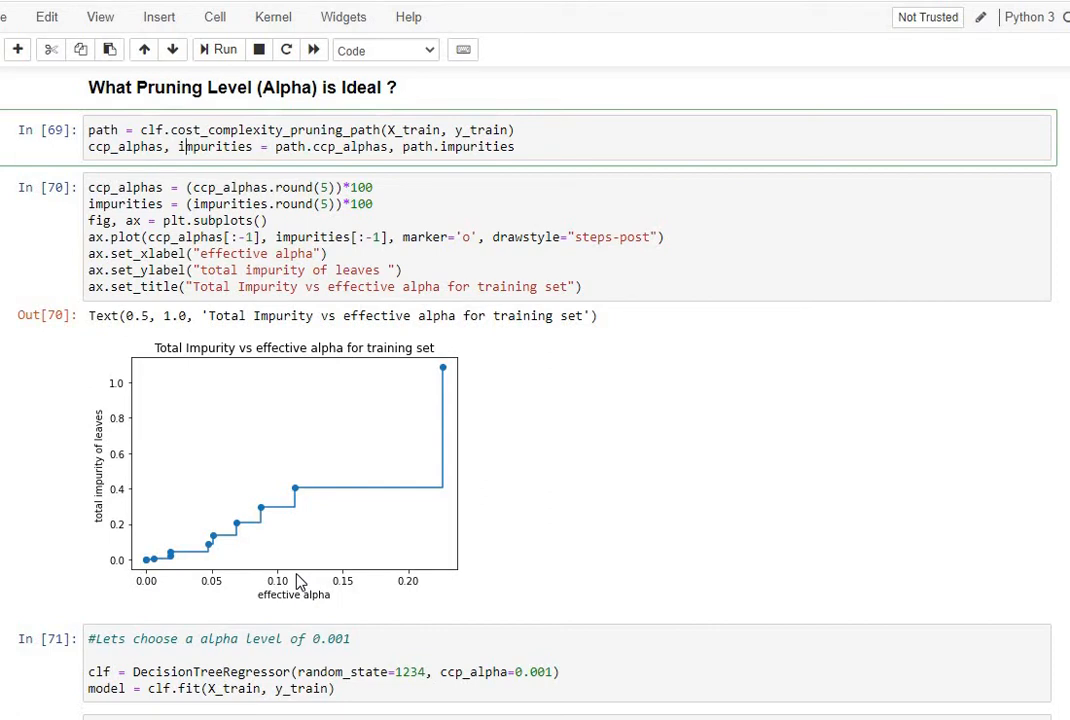
mouse_move(172, 552)
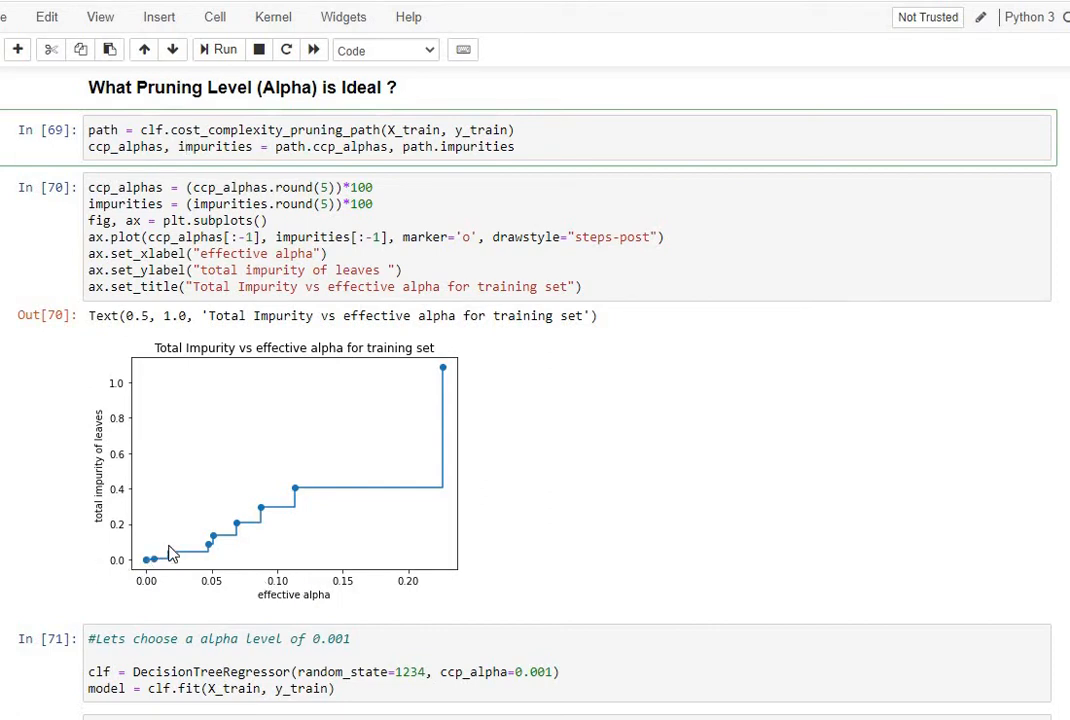
mouse_move(160, 564)
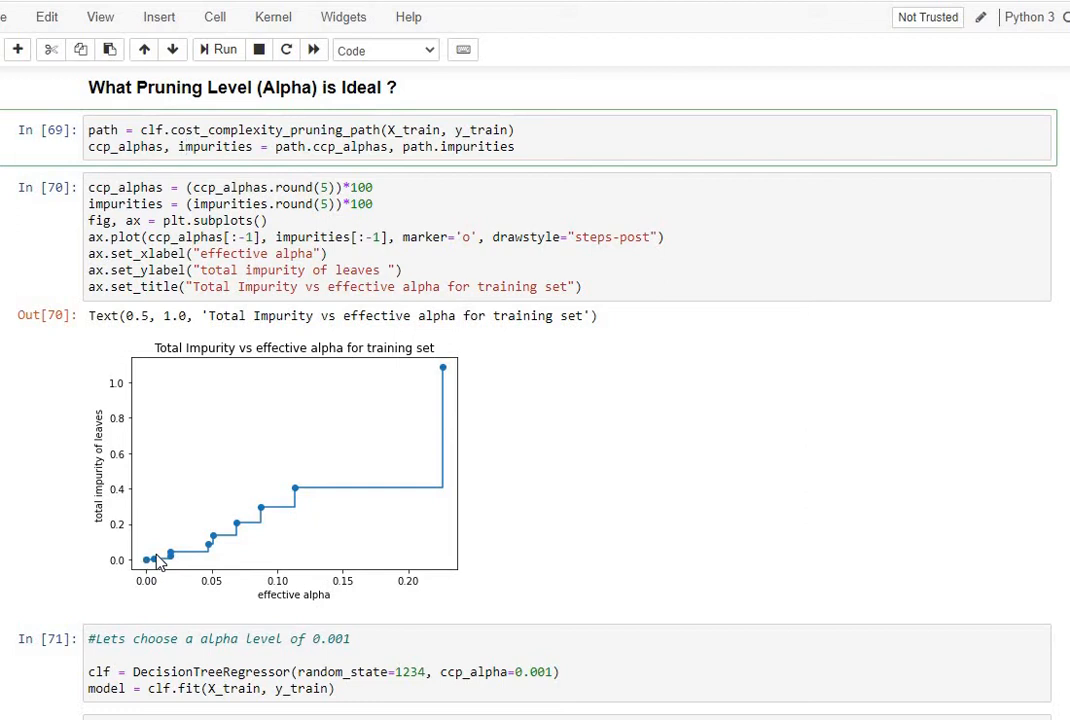
mouse_move(265, 557)
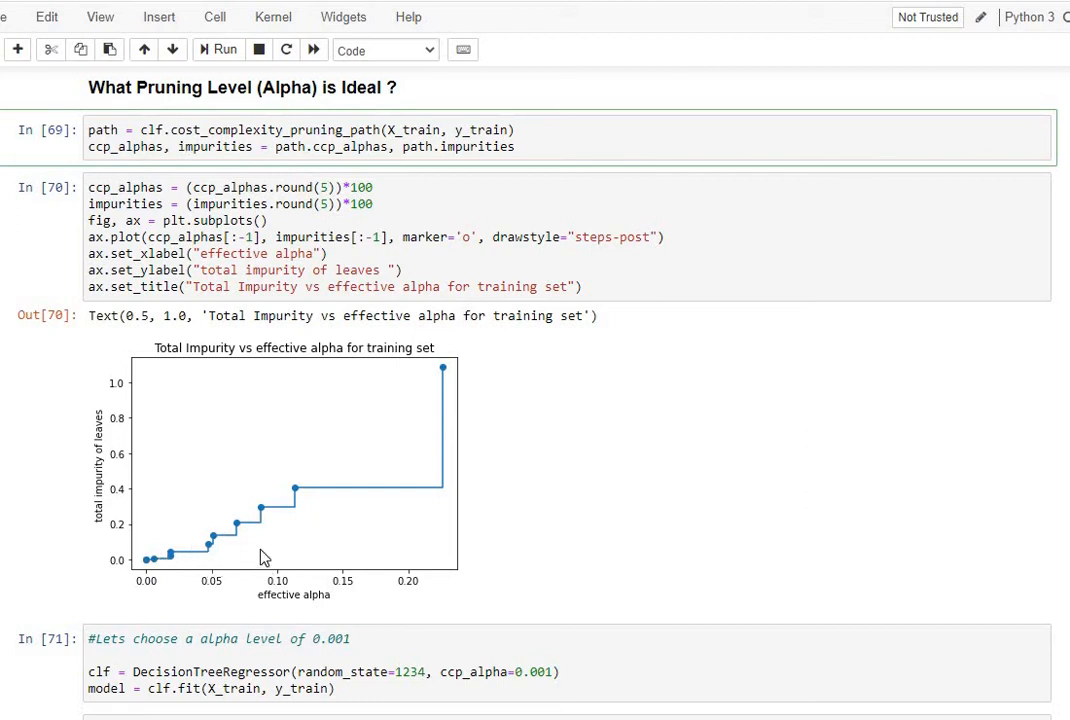
mouse_move(273, 539)
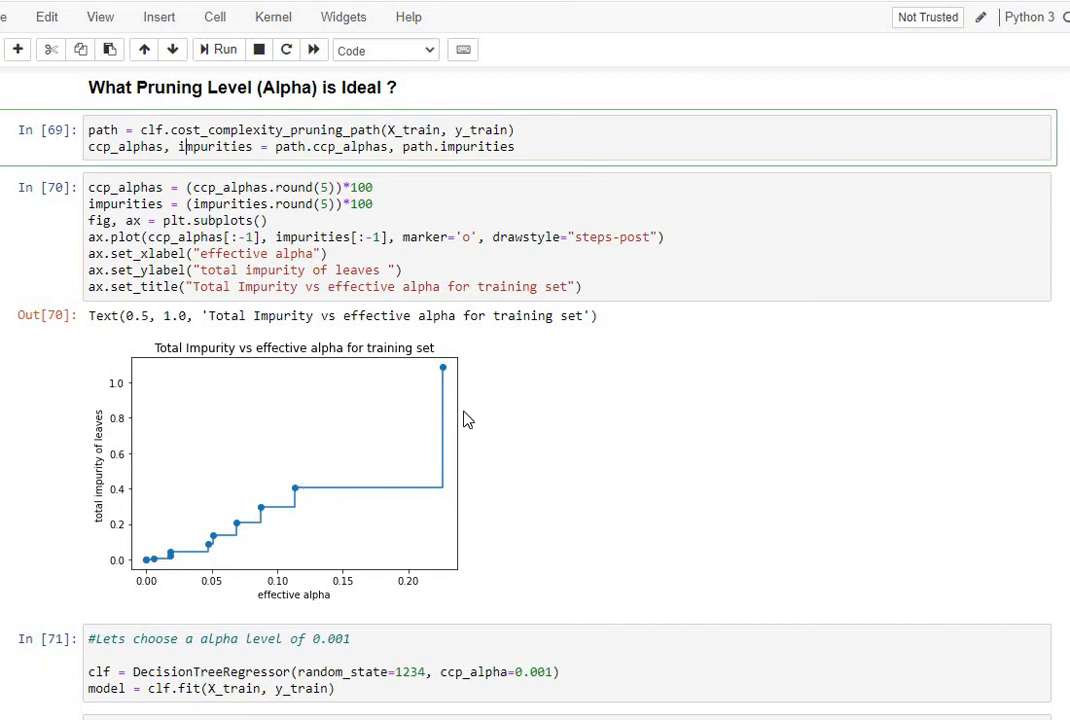
mouse_move(230, 504)
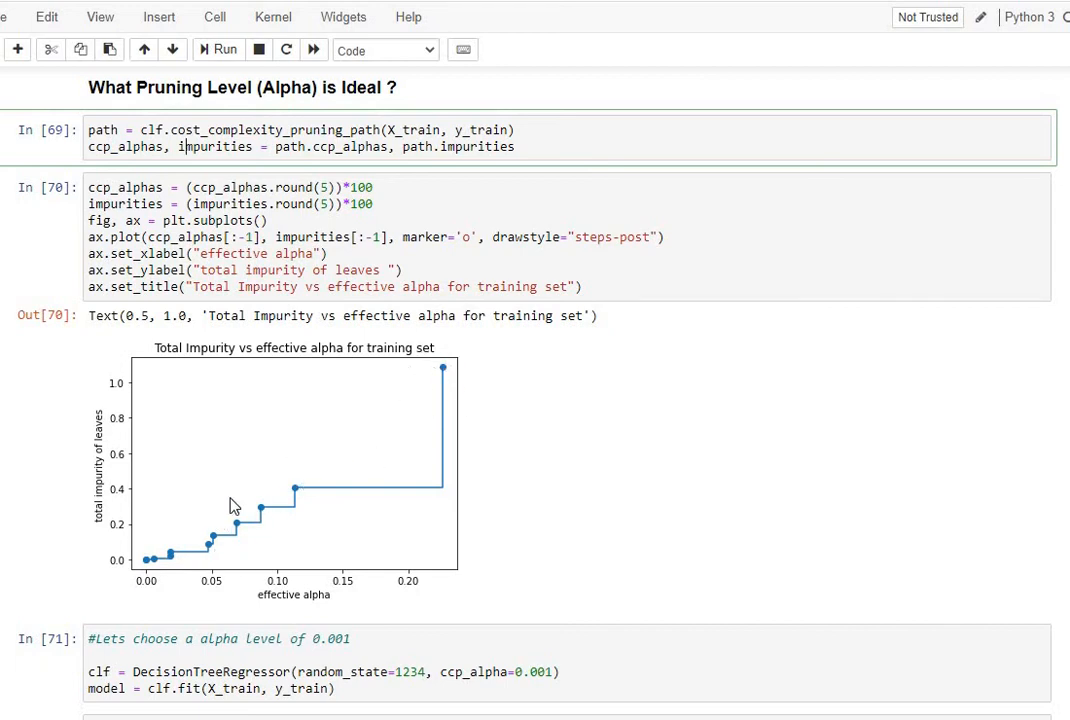
mouse_move(255, 513)
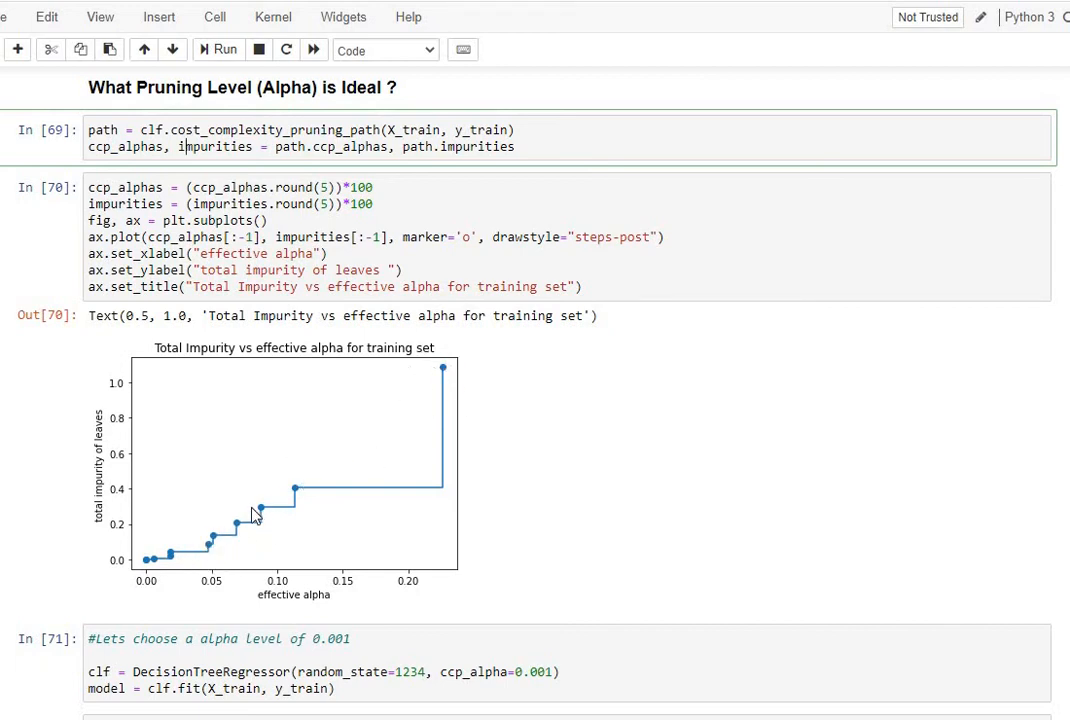
mouse_move(238, 548)
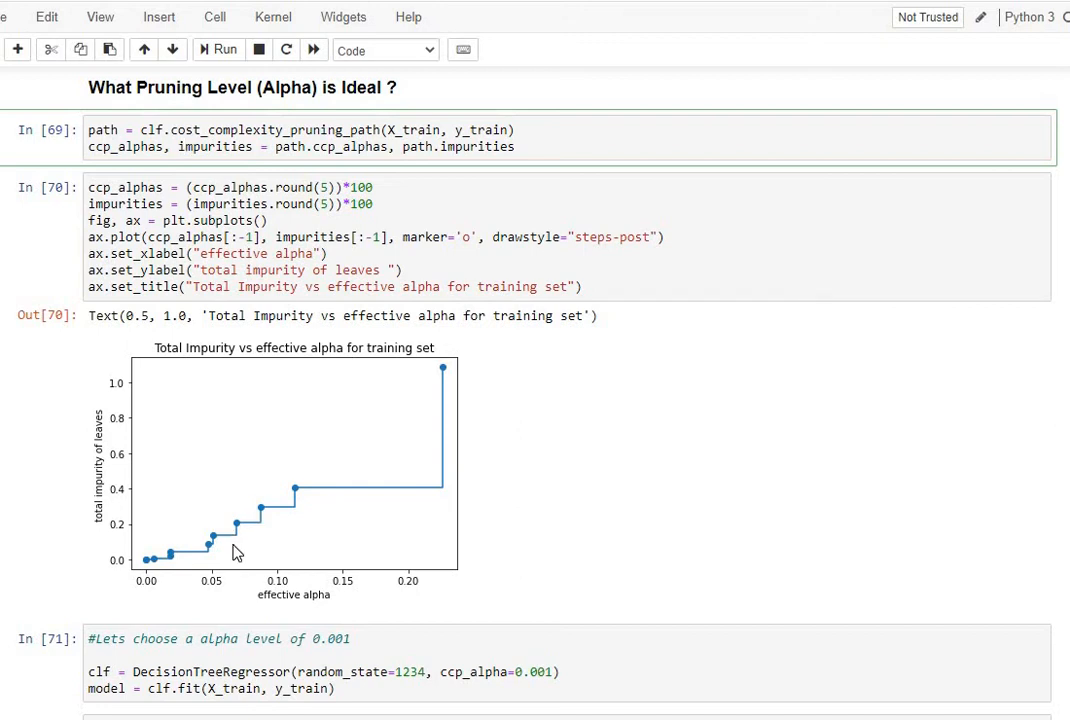
mouse_move(222, 543)
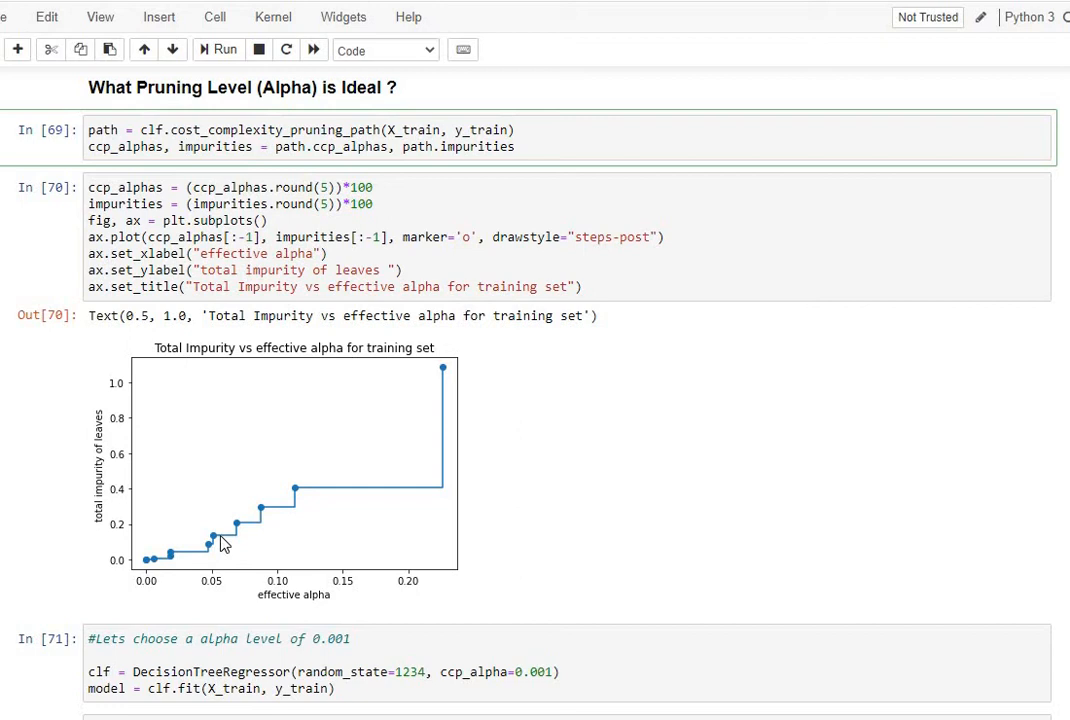
mouse_move(136, 506)
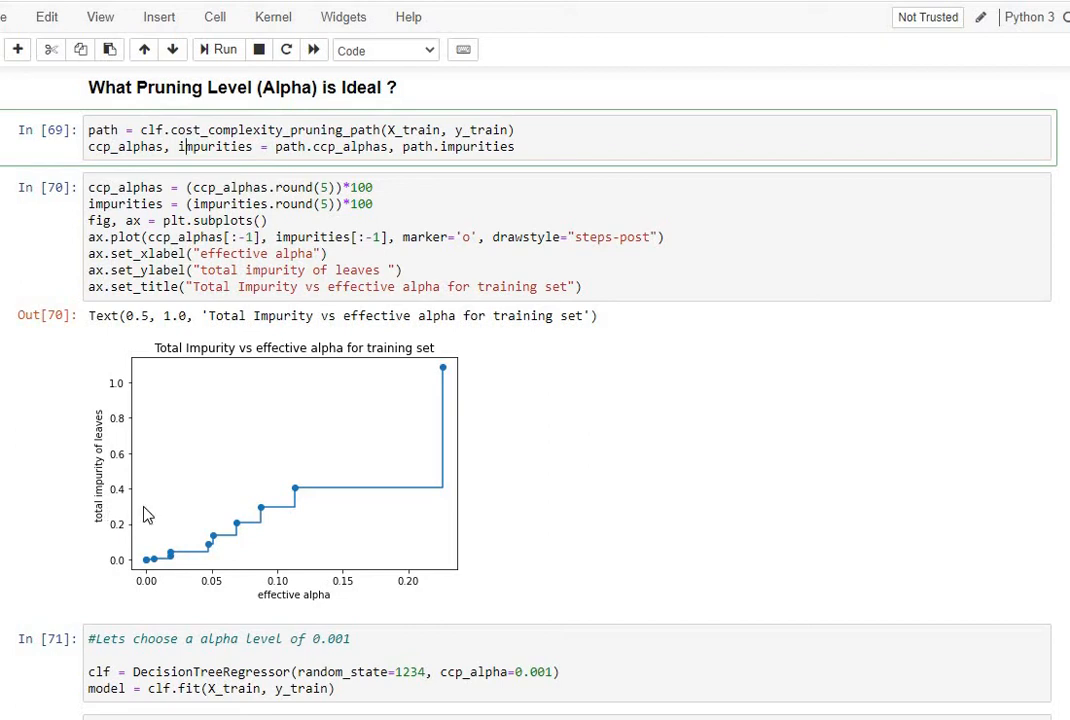
mouse_move(166, 532)
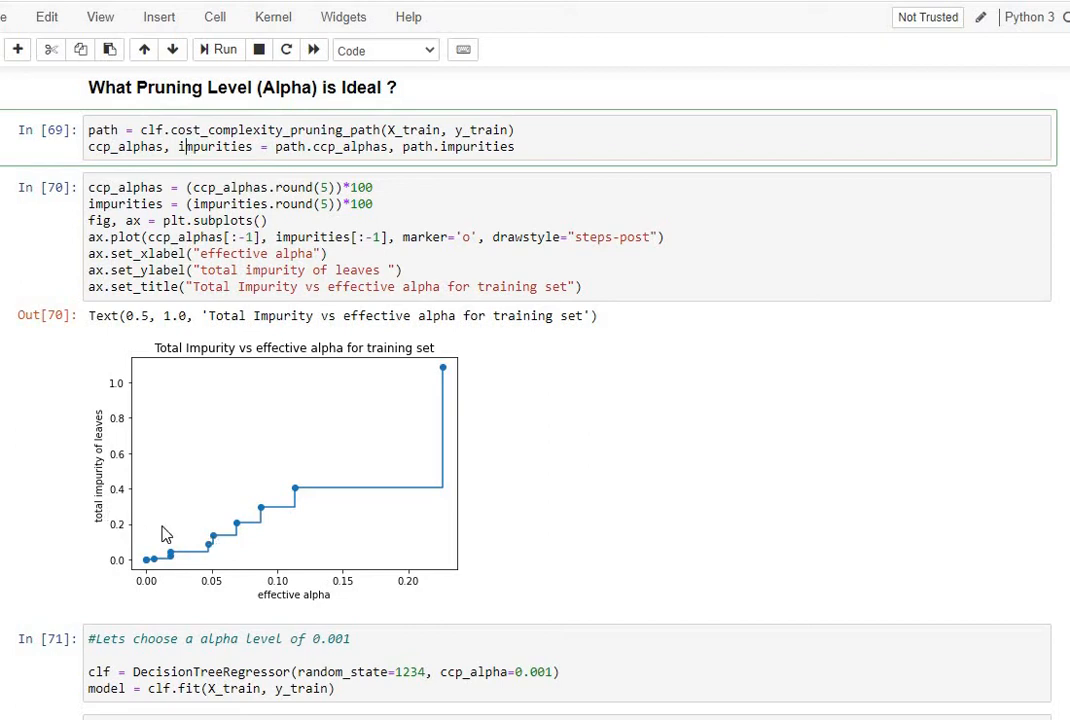
mouse_move(281, 587)
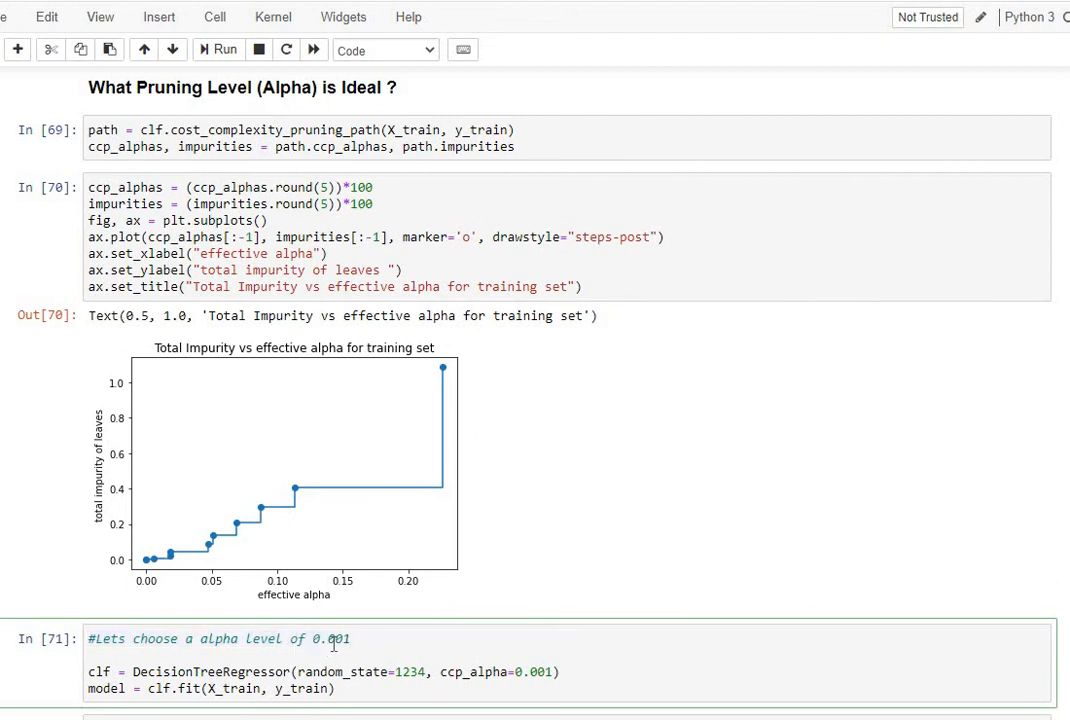
scroll("down", 3)
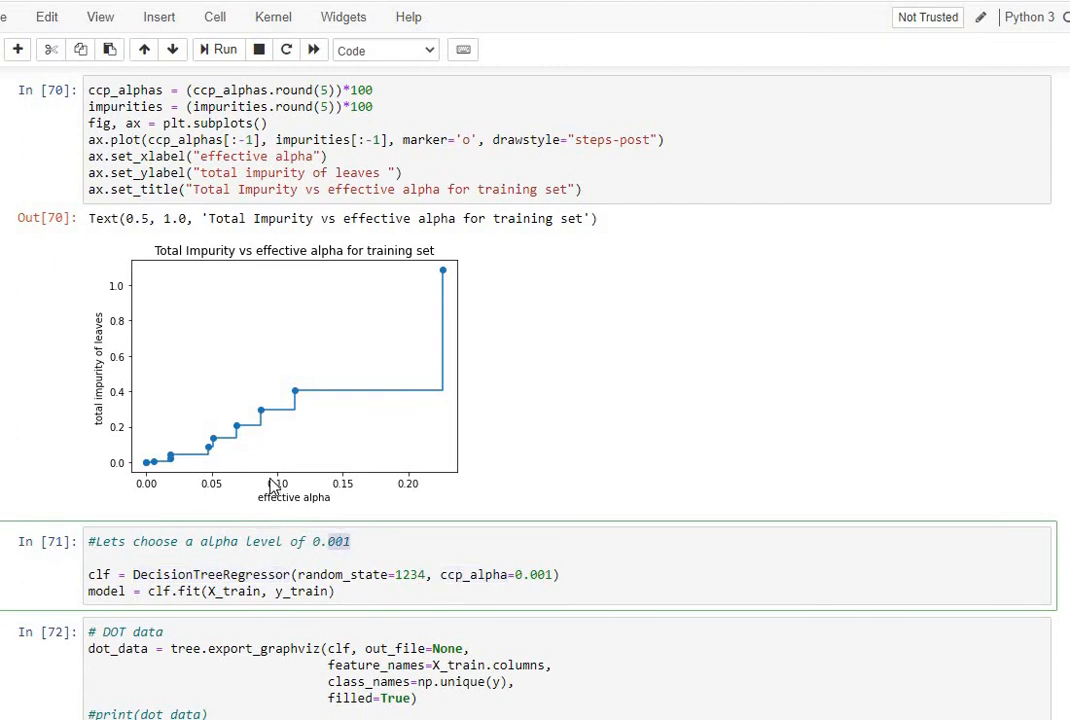
mouse_move(260, 428)
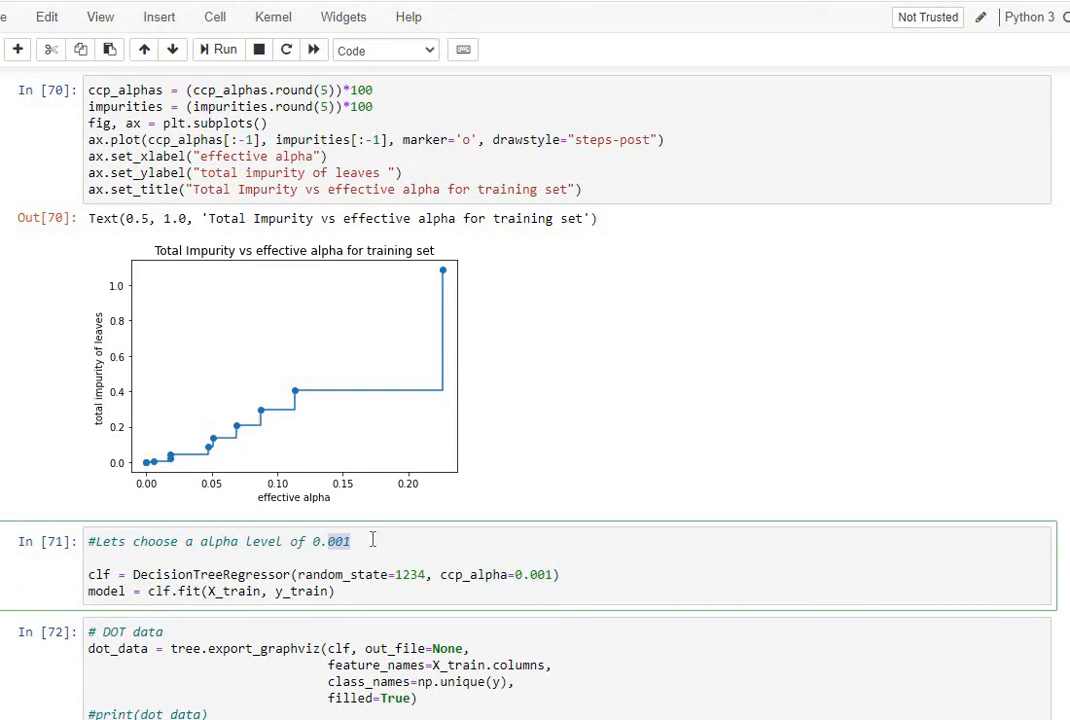
double_click(233, 591)
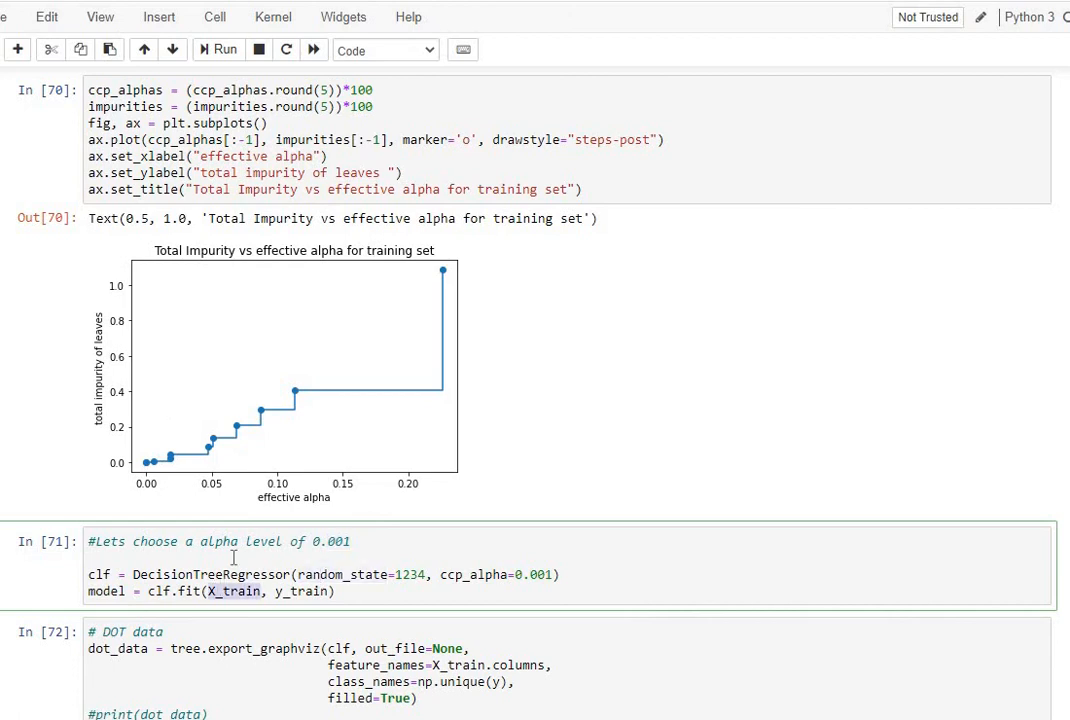
scroll("down", 3)
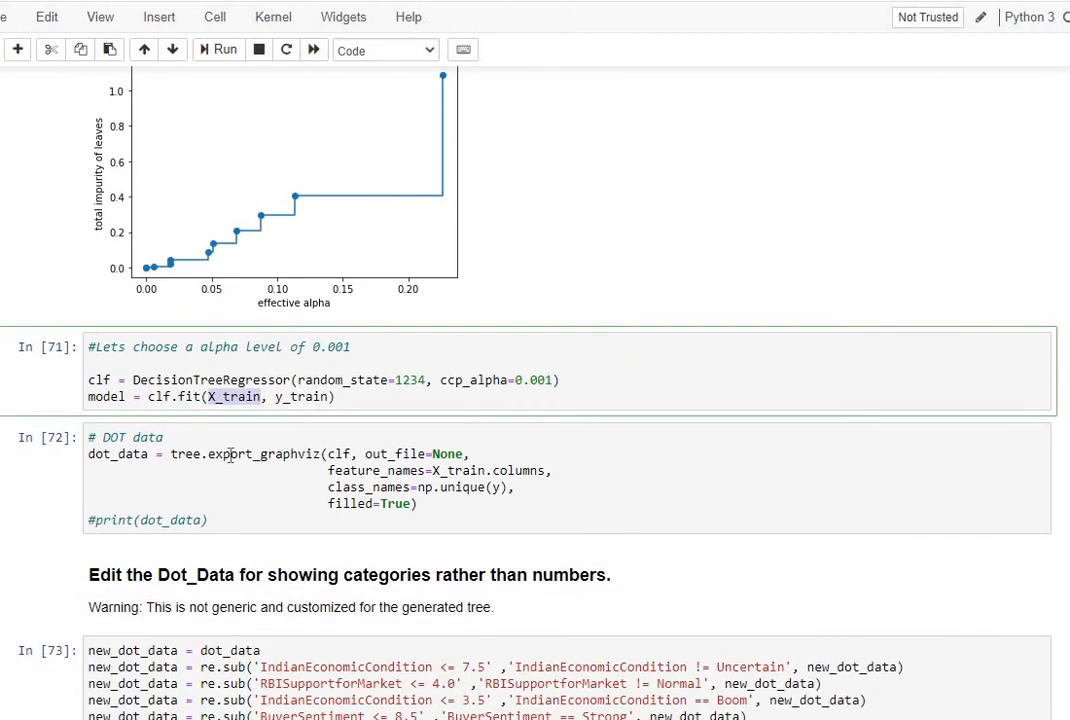
double_click(258, 453)
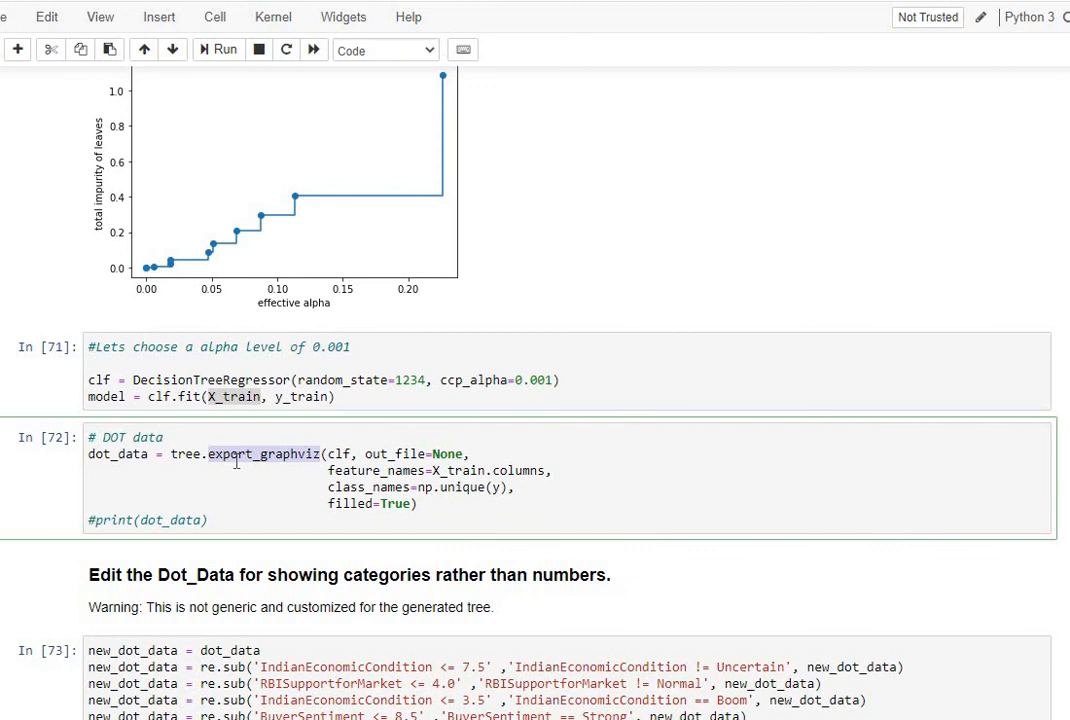
scroll("down", 3)
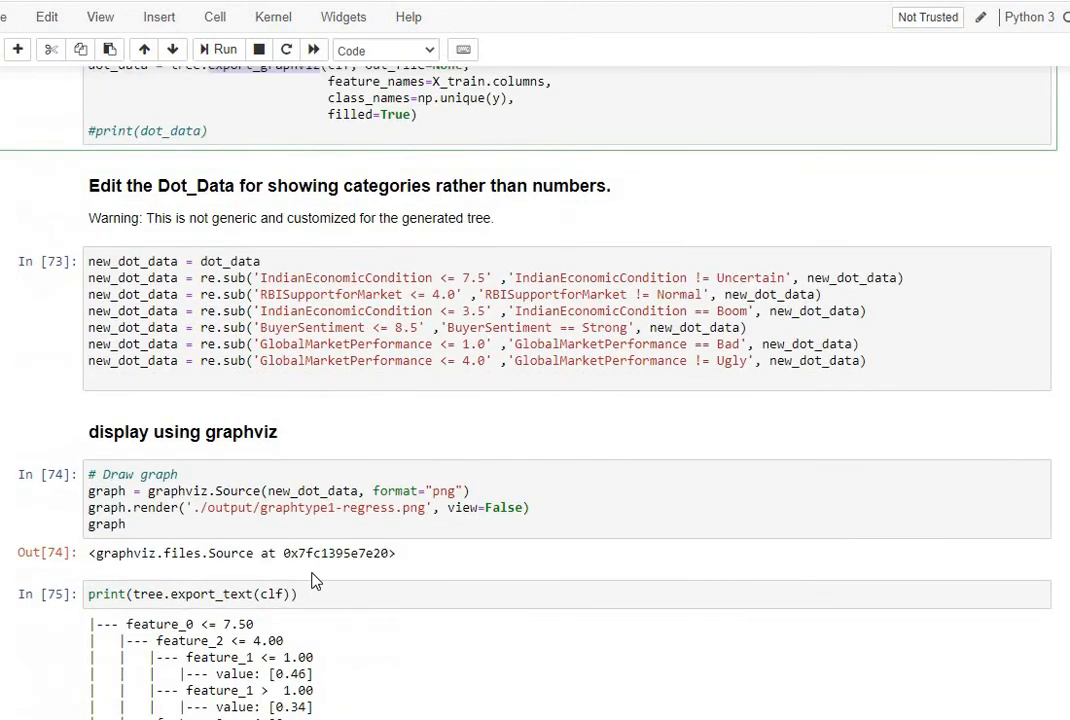
mouse_move(492, 400)
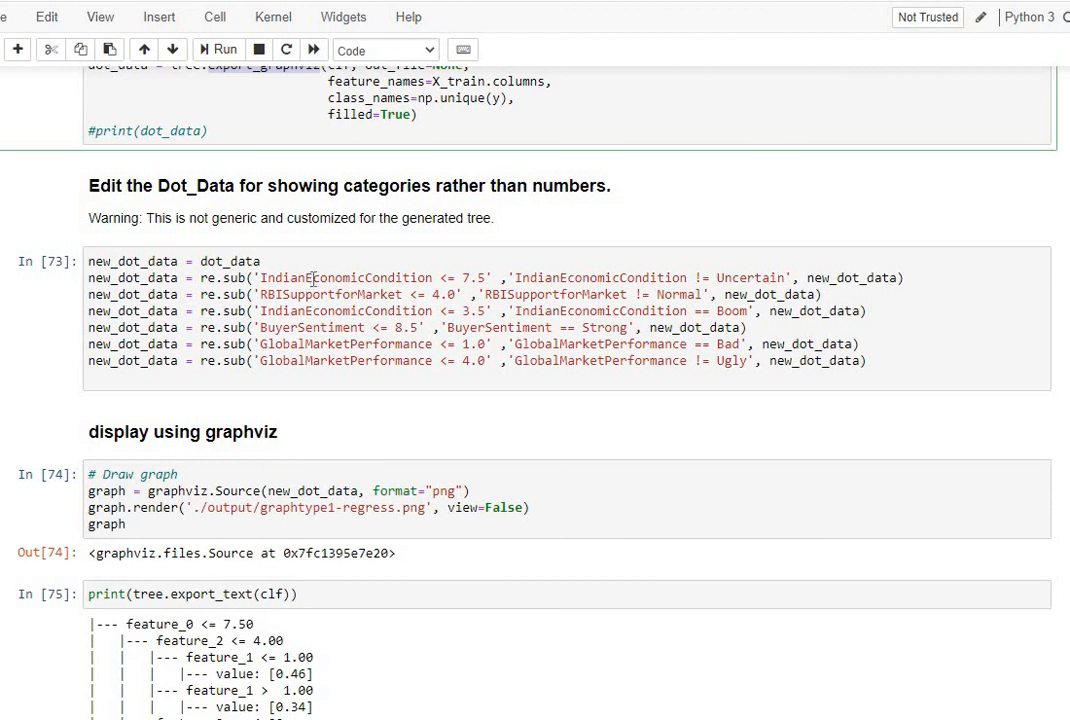
mouse_move(365, 250)
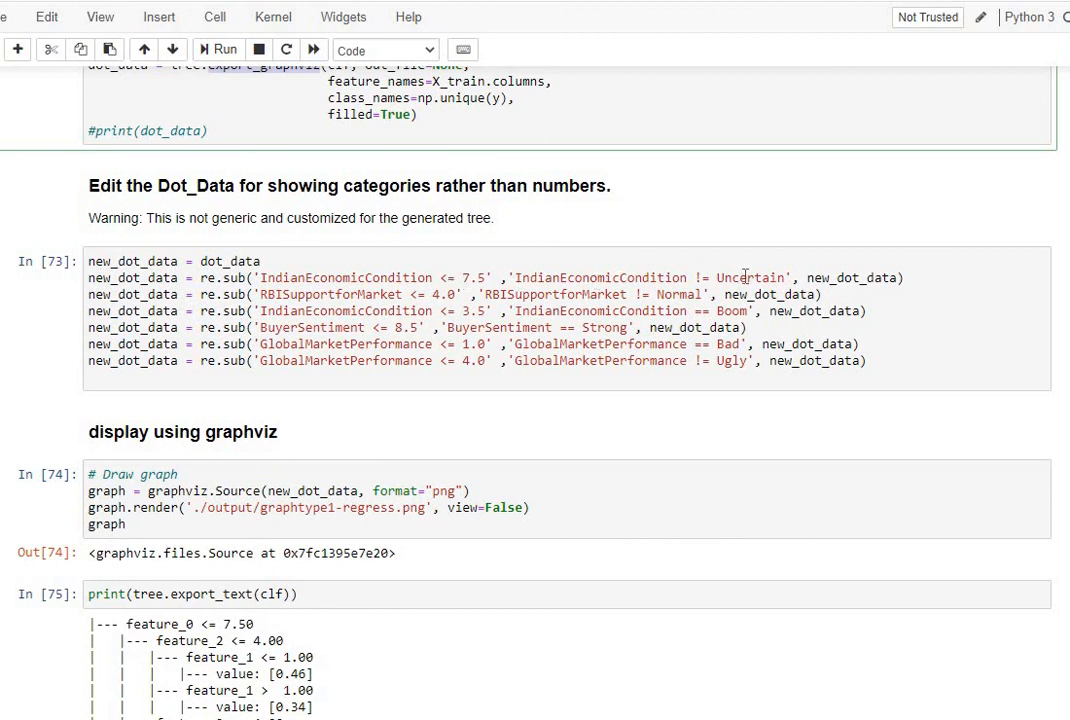
mouse_move(700, 274)
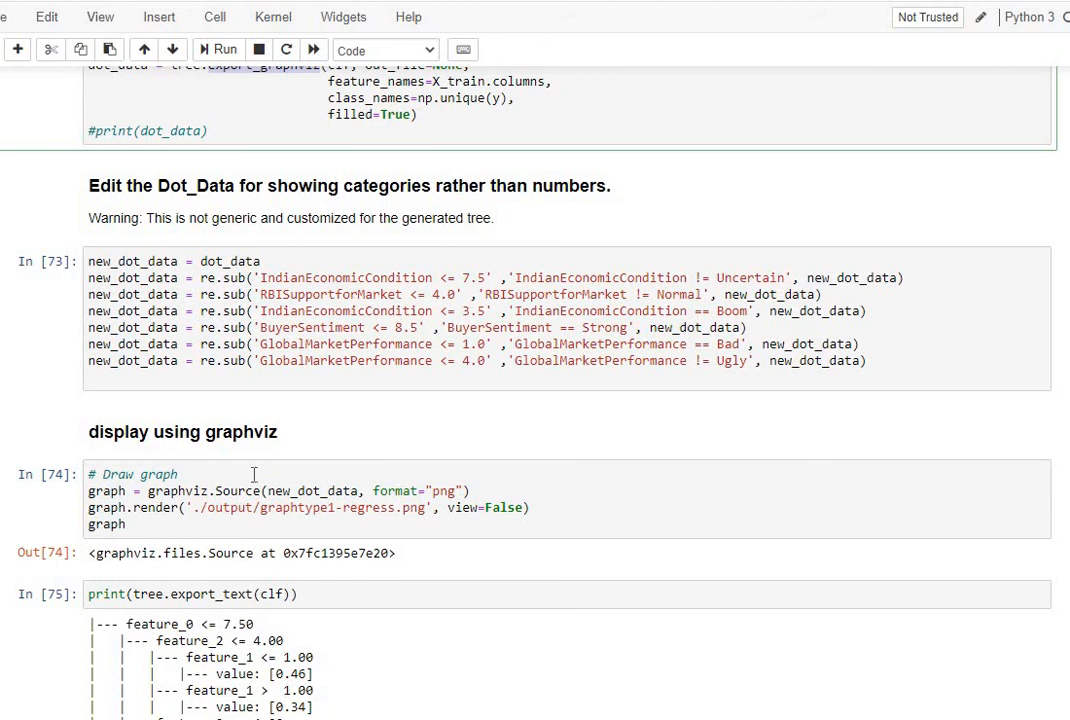
scroll("down", 3)
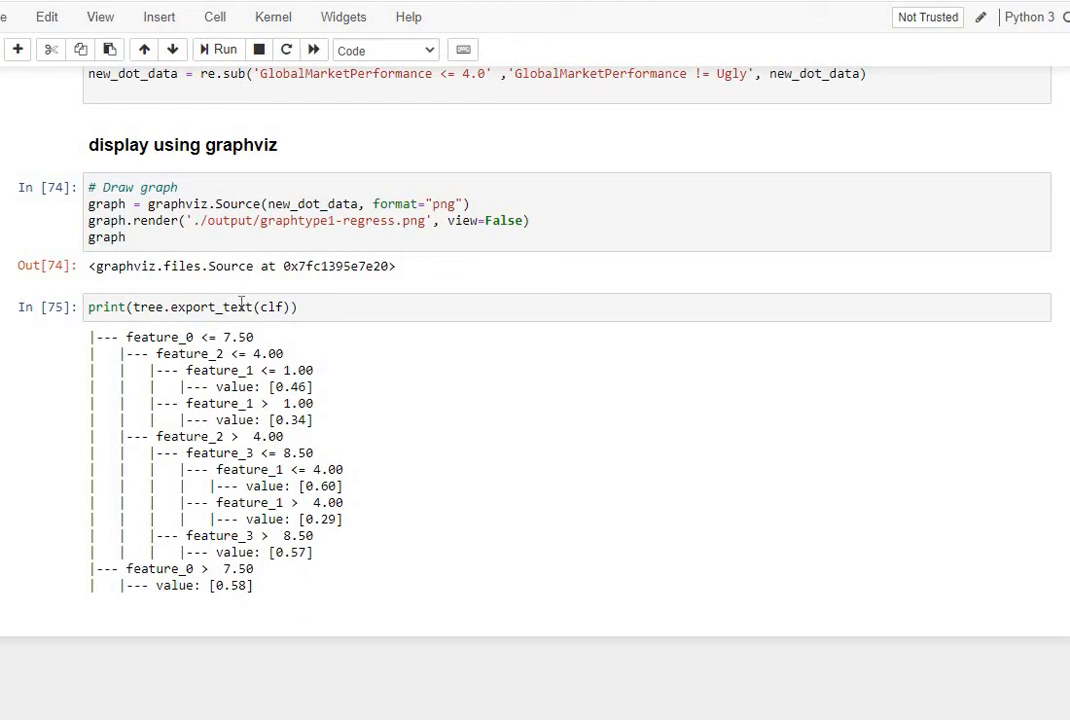
mouse_move(356, 476)
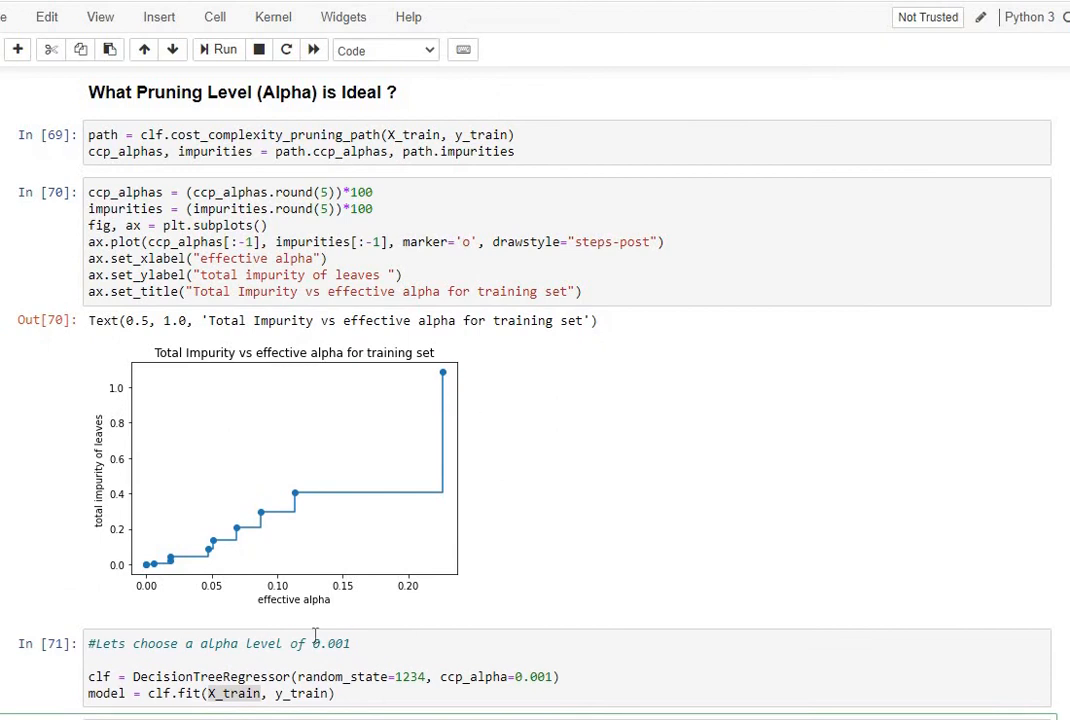
mouse_move(213, 578)
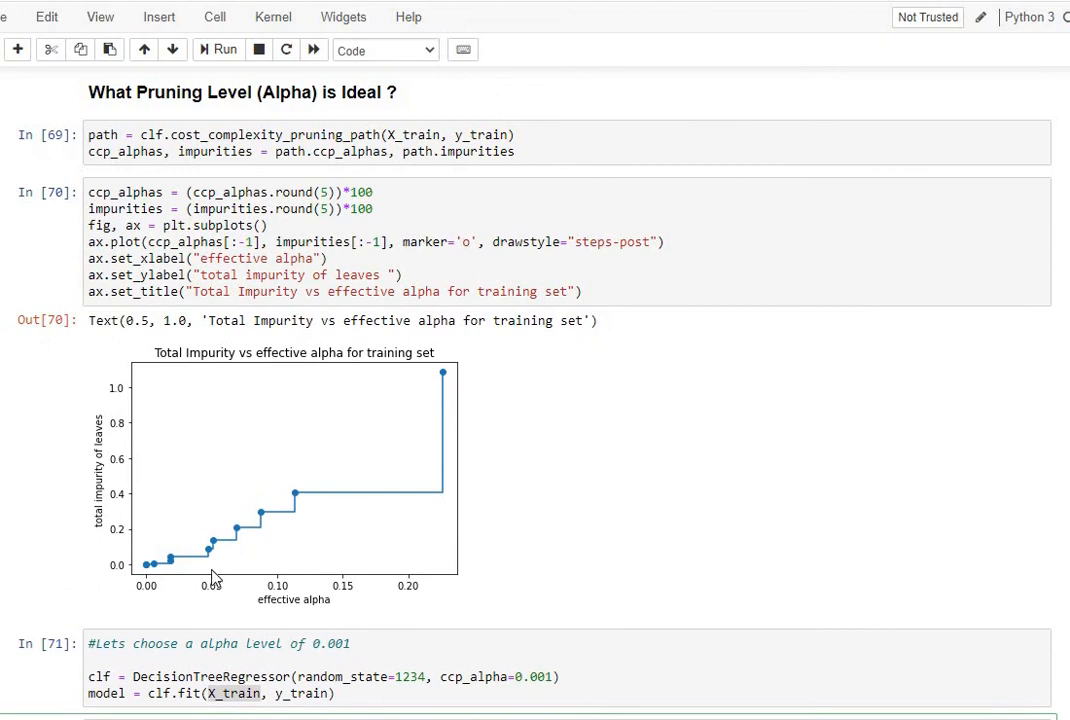
mouse_move(219, 565)
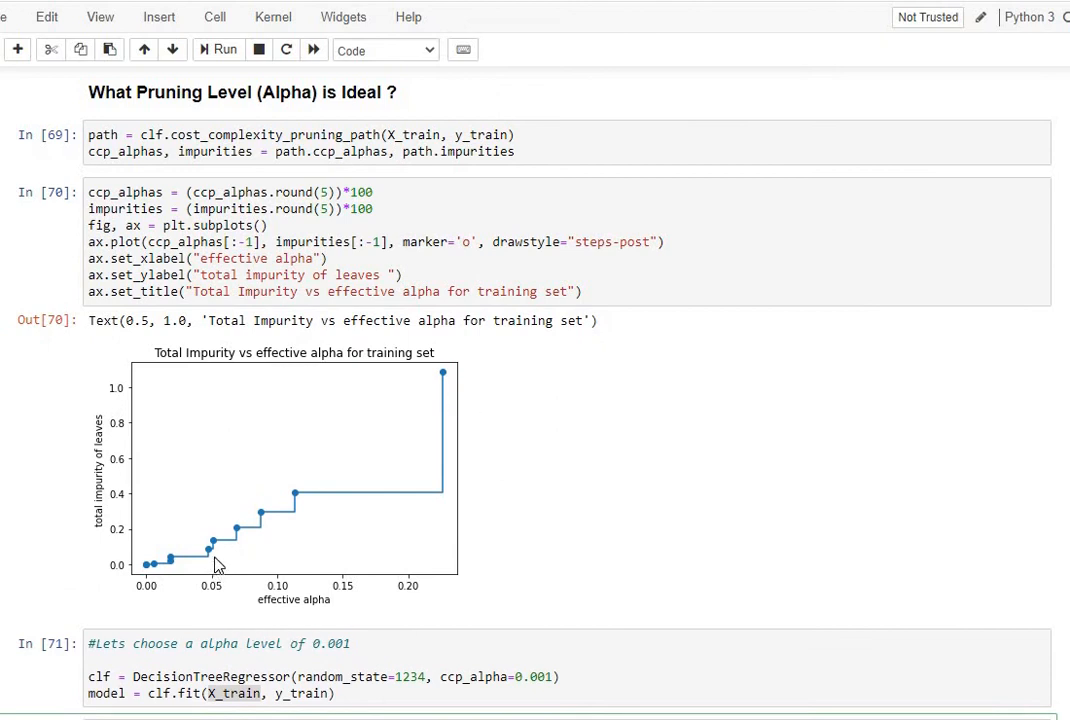
mouse_move(255, 455)
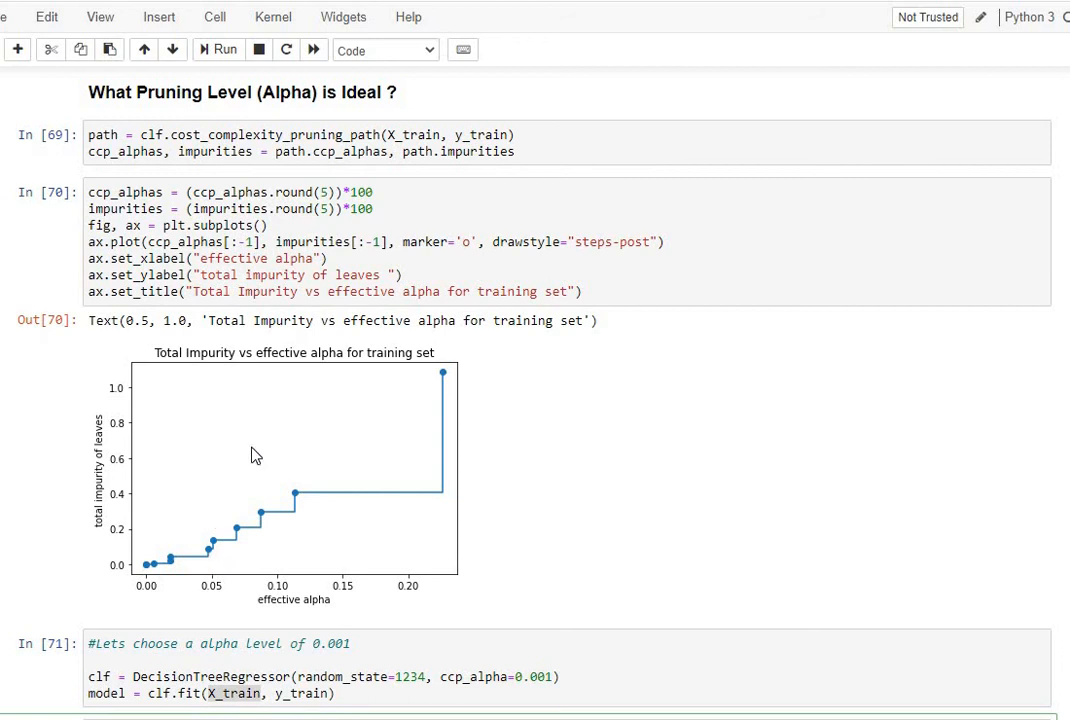
mouse_move(152, 504)
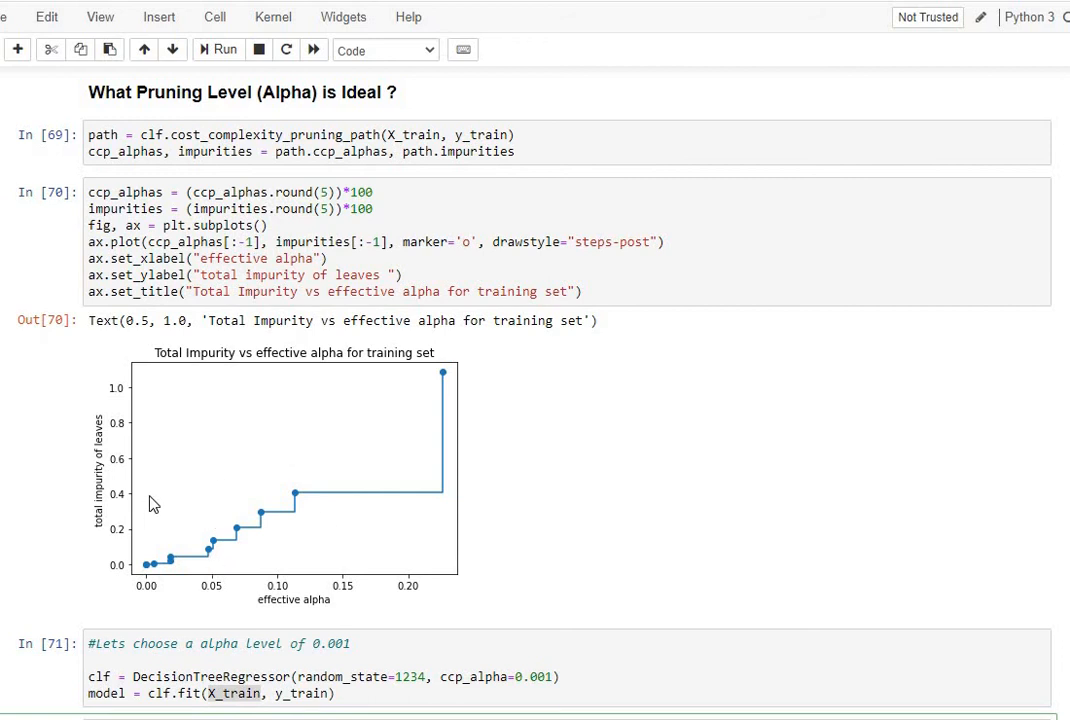